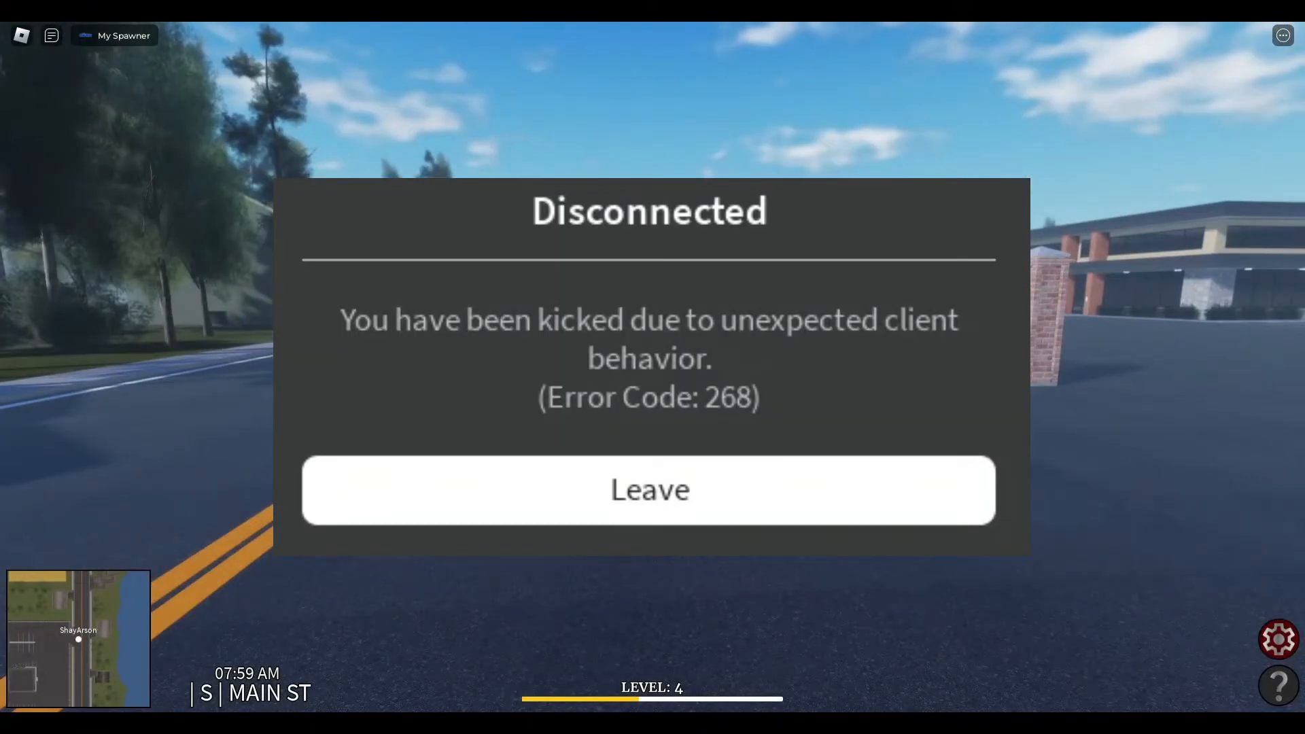
- Leave the game from the Disconnected (Error Code: 268) dialog
{"action": "left_click", "coordinate": [649, 489]}
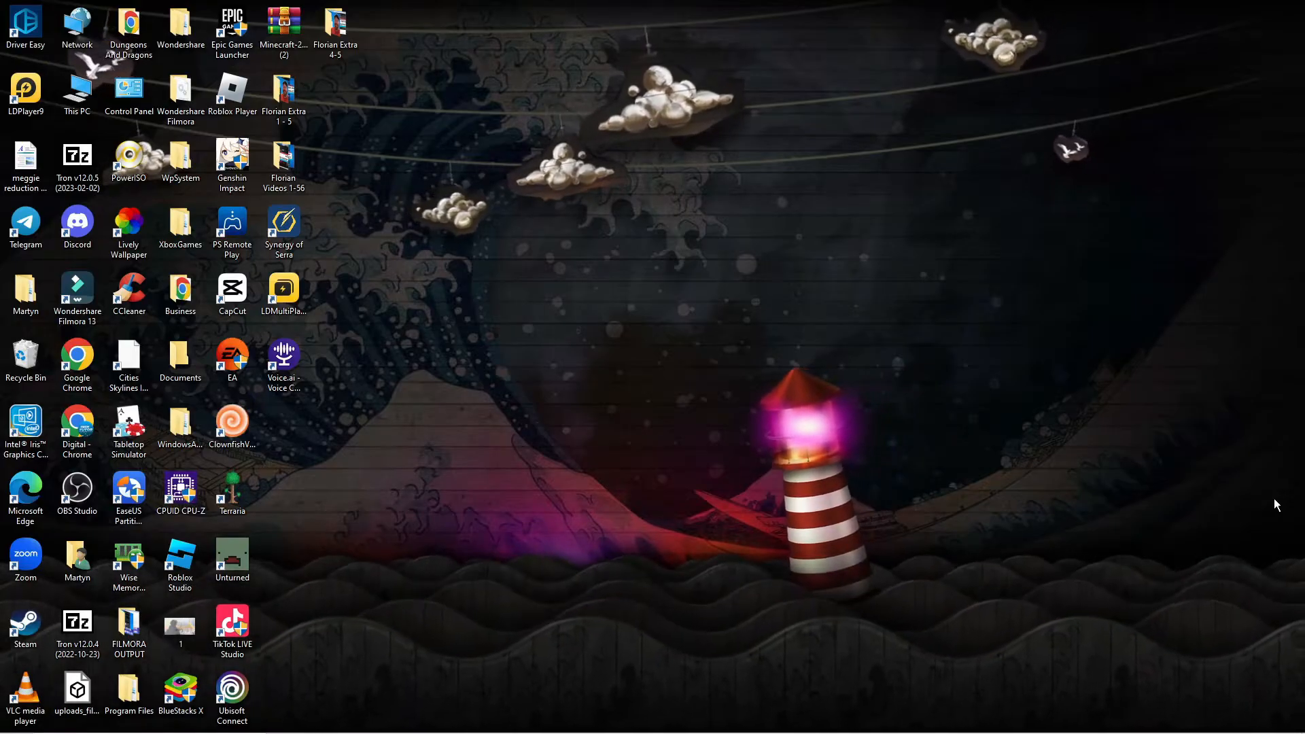
{"action": "mouse_move", "coordinate": [1068, 610]}
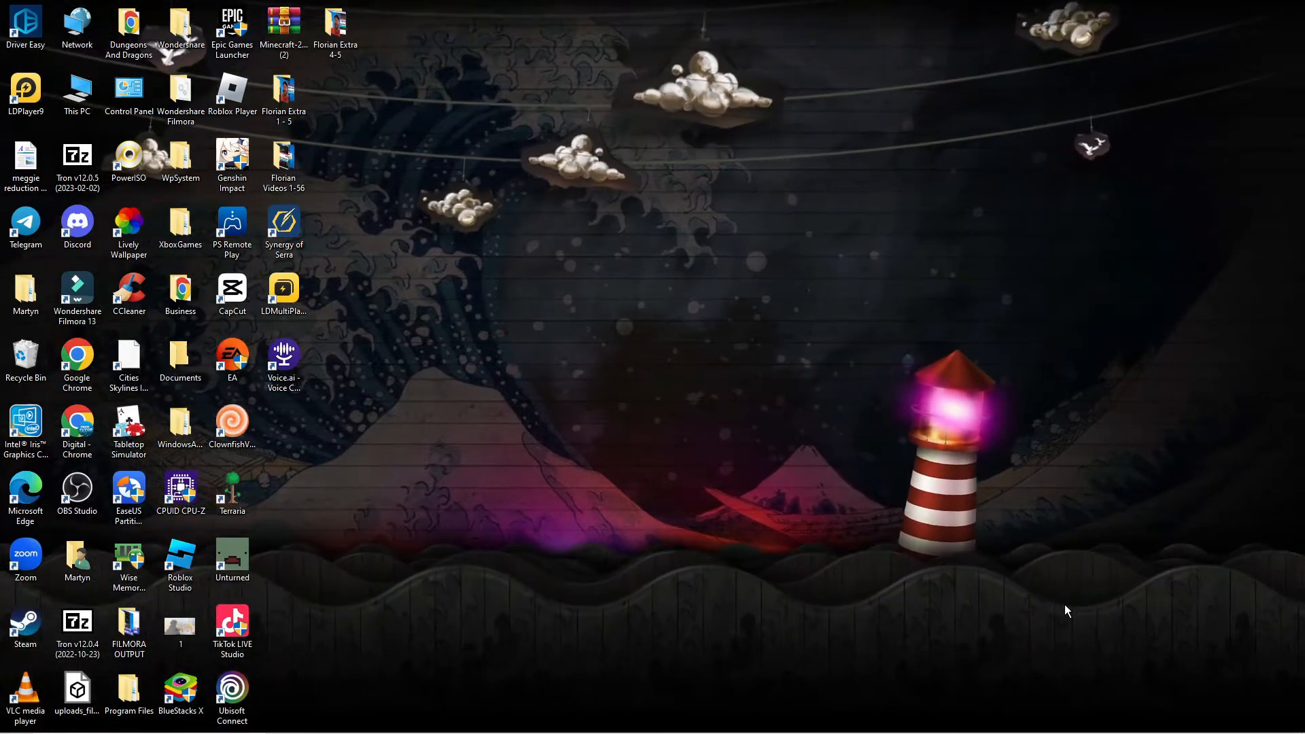
{"action": "mouse_move", "coordinate": [607, 519]}
{"action": "type", "text": "c"}
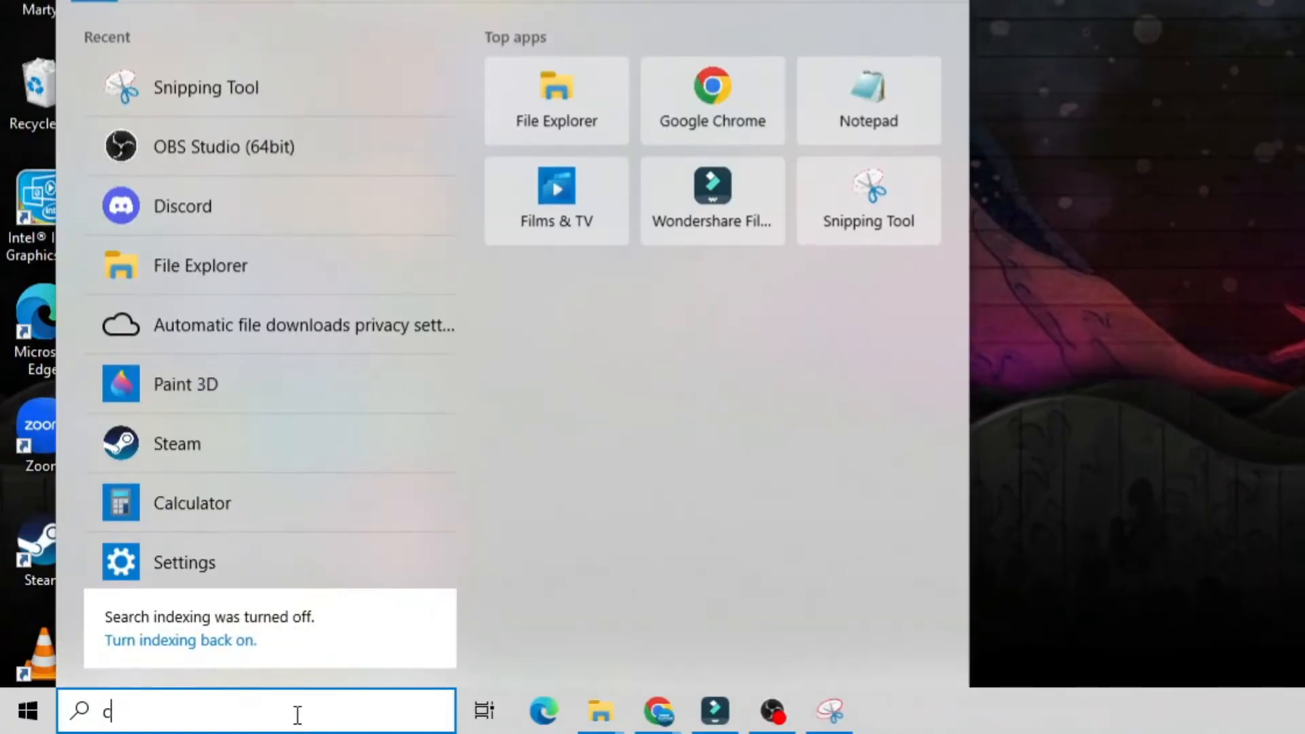
- Find 'Command Prompt' in Windows Search and run it as administrator
{"action": "type", "text": "ommand Prompt"}
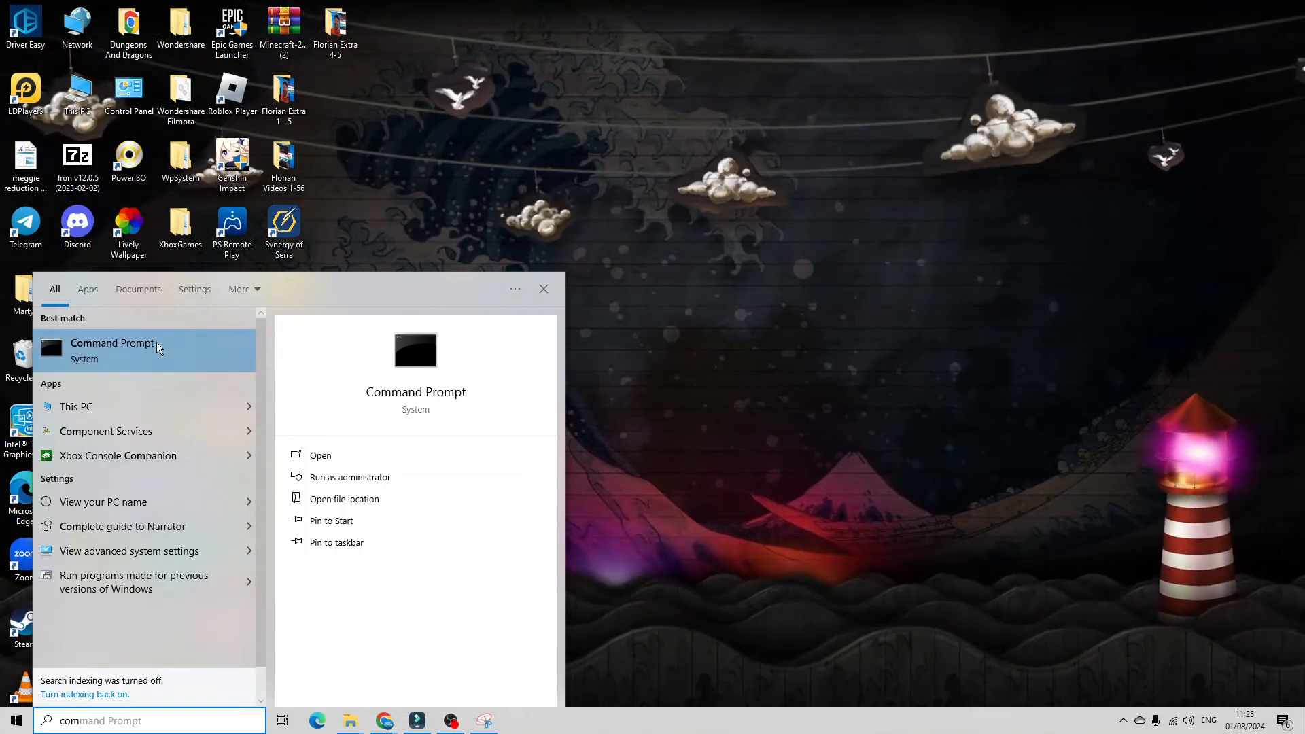
{"action": "right_click", "coordinate": [112, 350]}
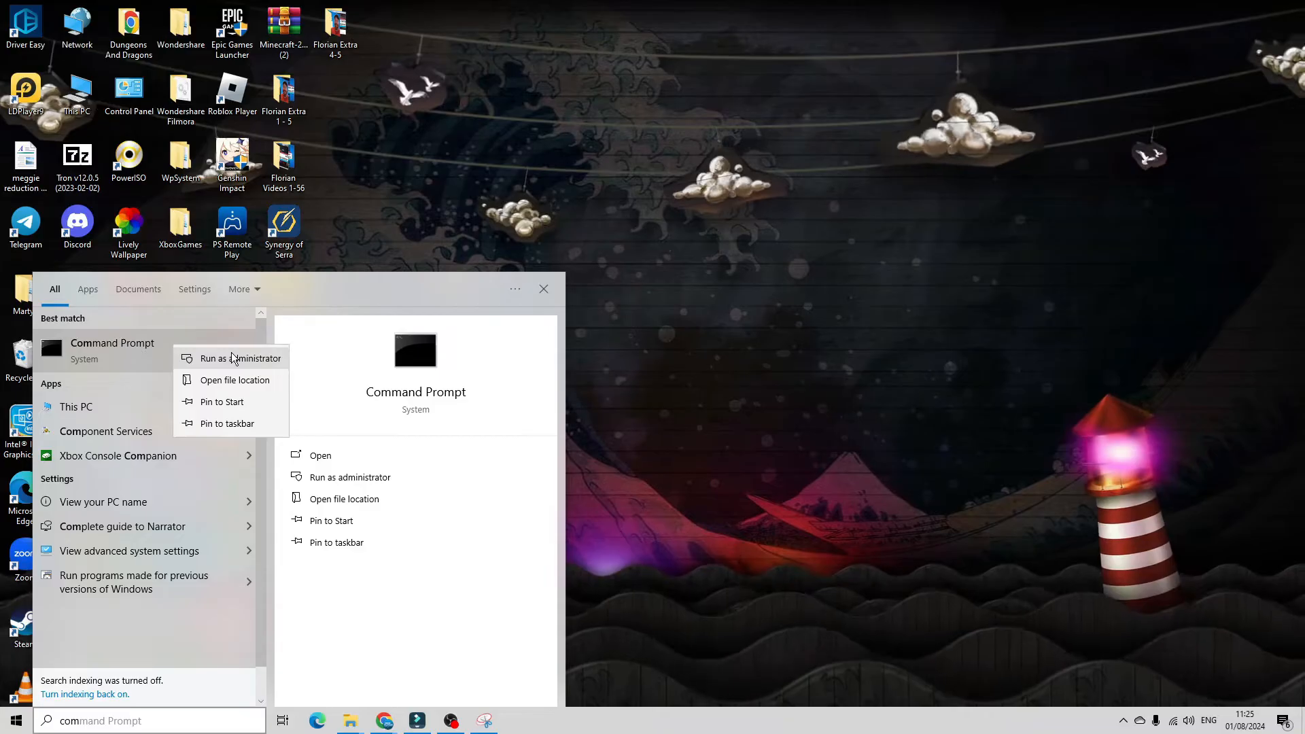
{"action": "left_click", "coordinate": [237, 358]}
{"action": "type", "text": "ip"}
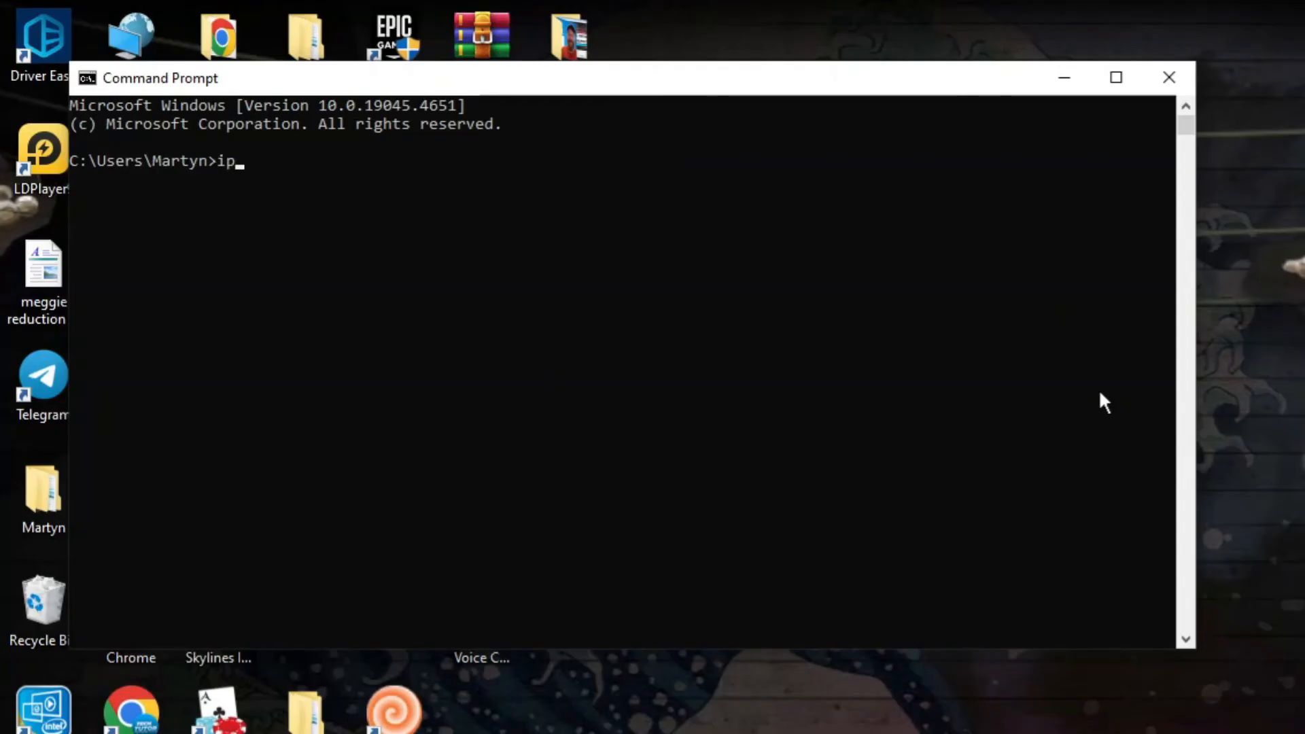
- Run ipconfig /flushdns, ipconfig /release and ipconfig /renew in Command Prompt
{"action": "type", "text": "config"}
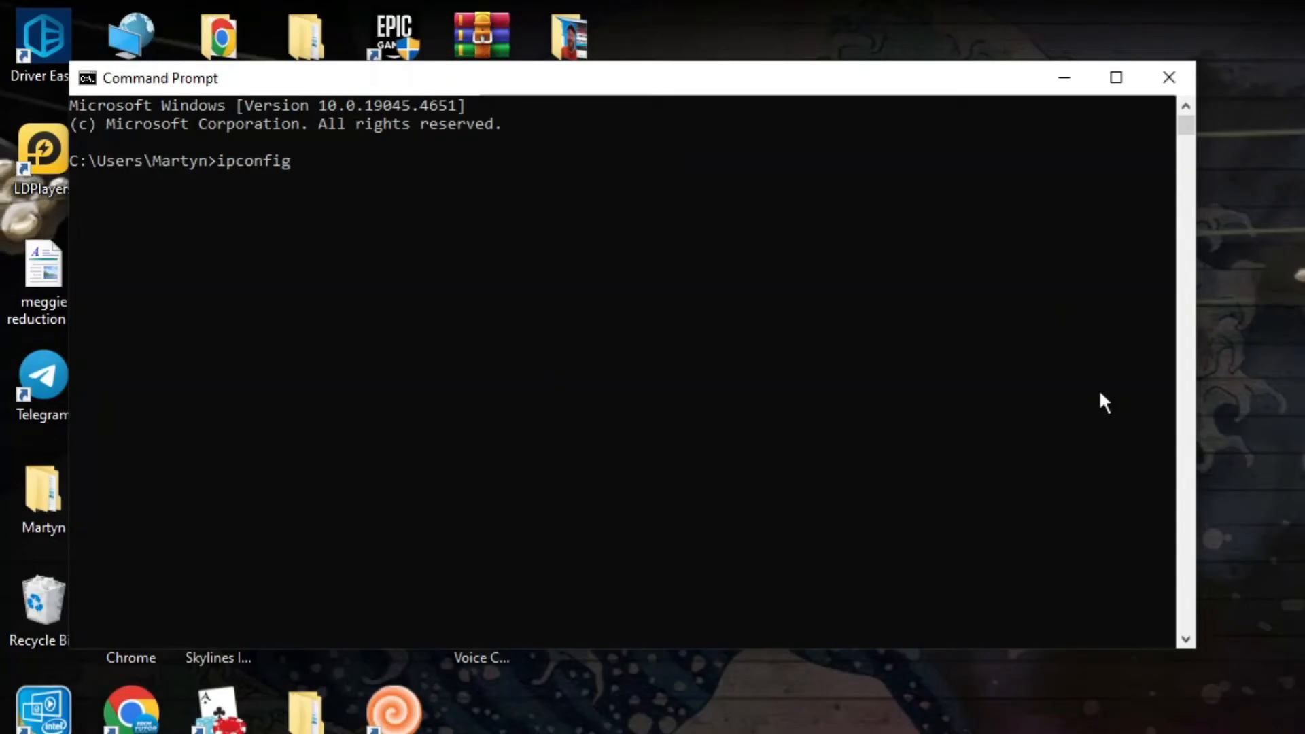
{"action": "type", "text": "/flushdns"}
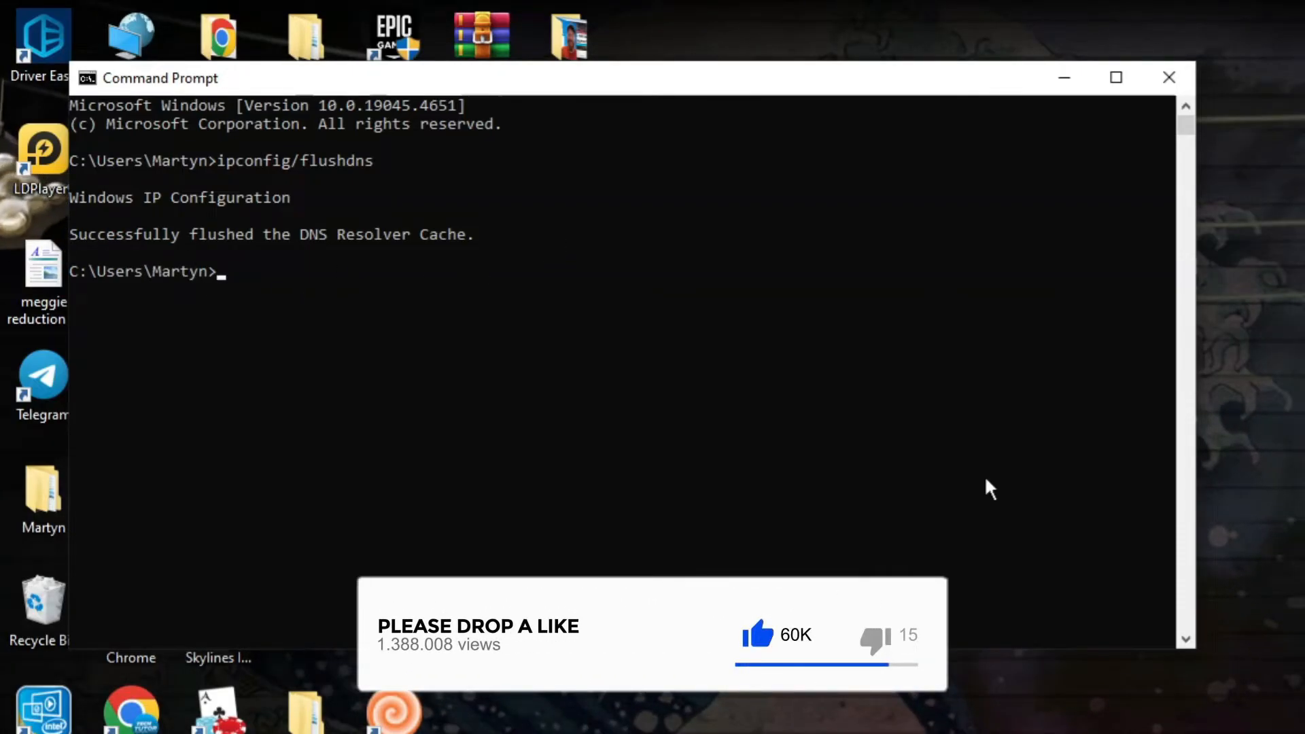
{"action": "type", "text": "ipco"}
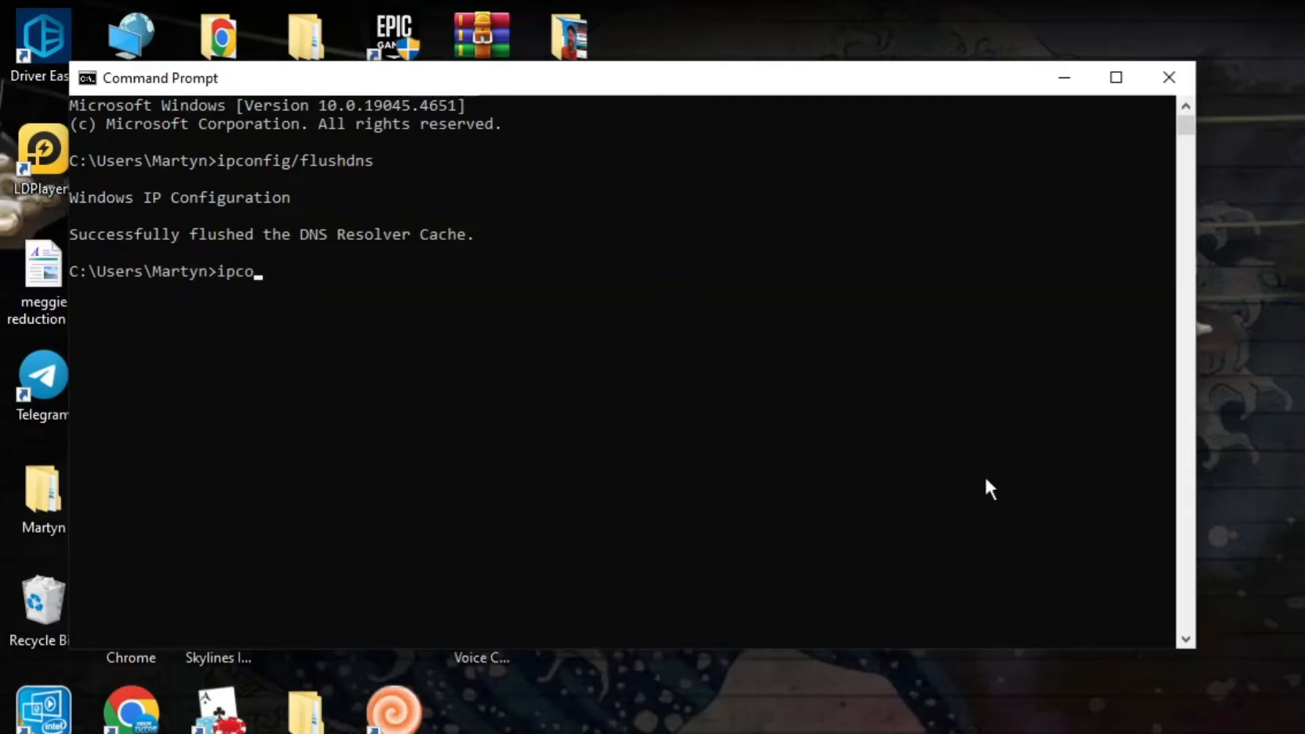
{"action": "type", "text": "nfig/"}
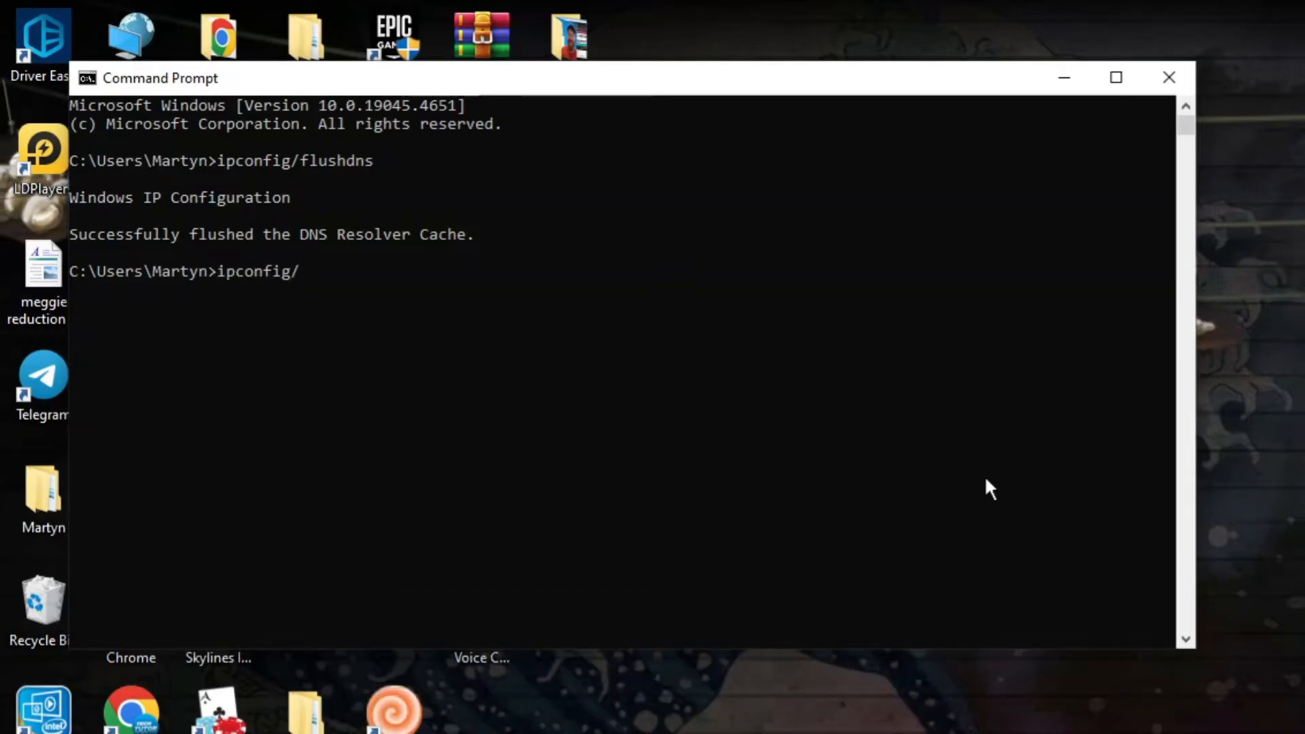
{"action": "type", "text": "re"}
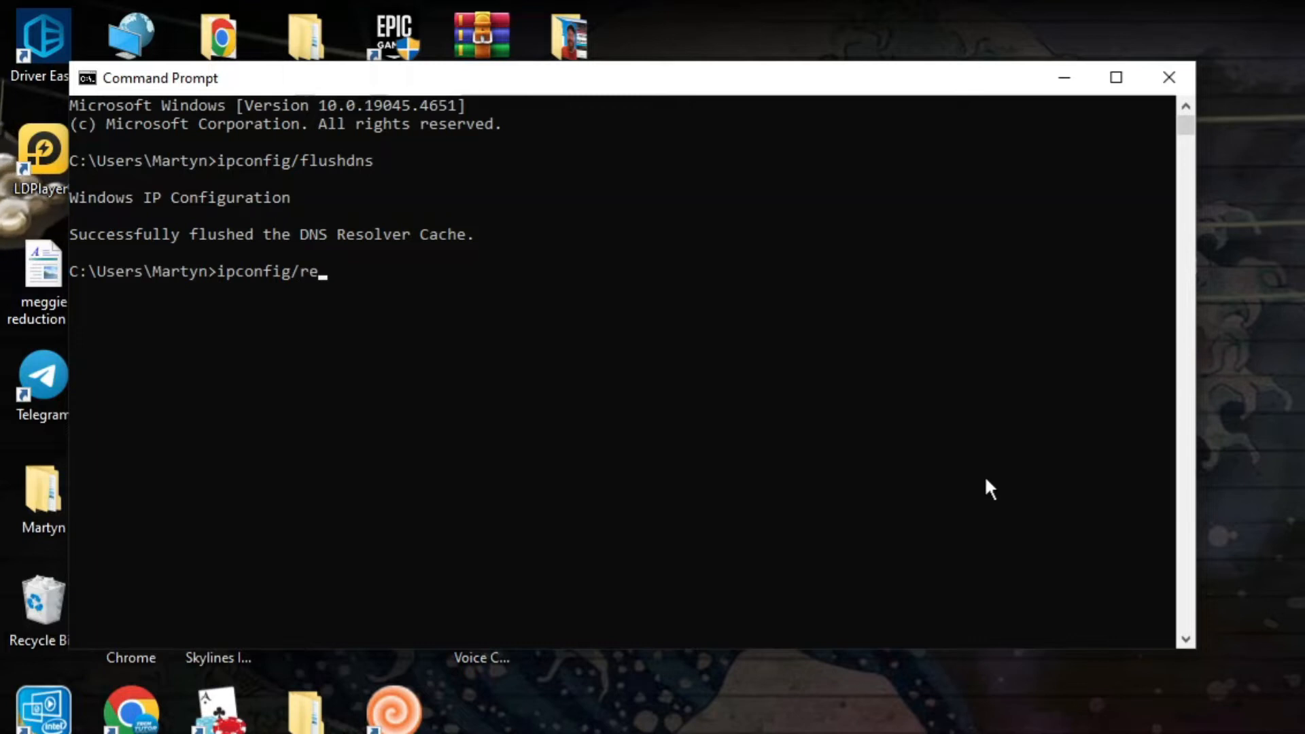
{"action": "key", "text": "Return"}
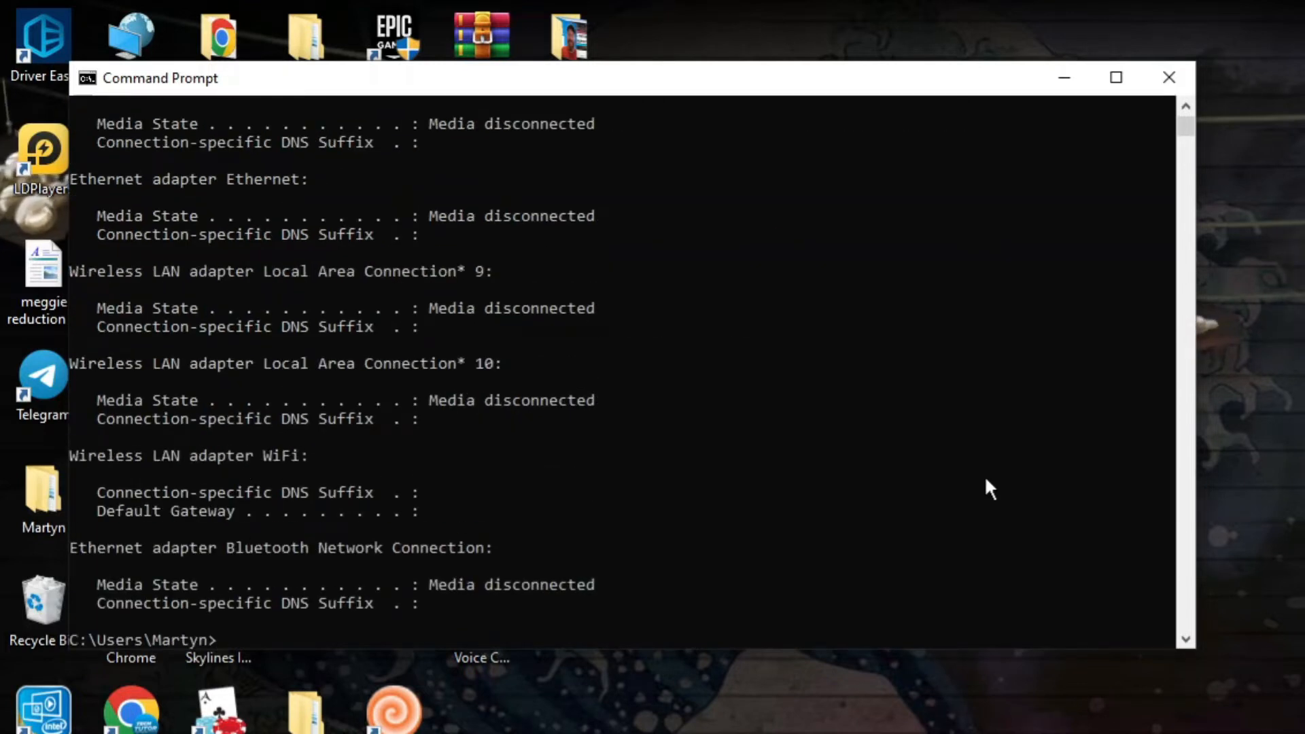
{"action": "type", "text": "ipc"}
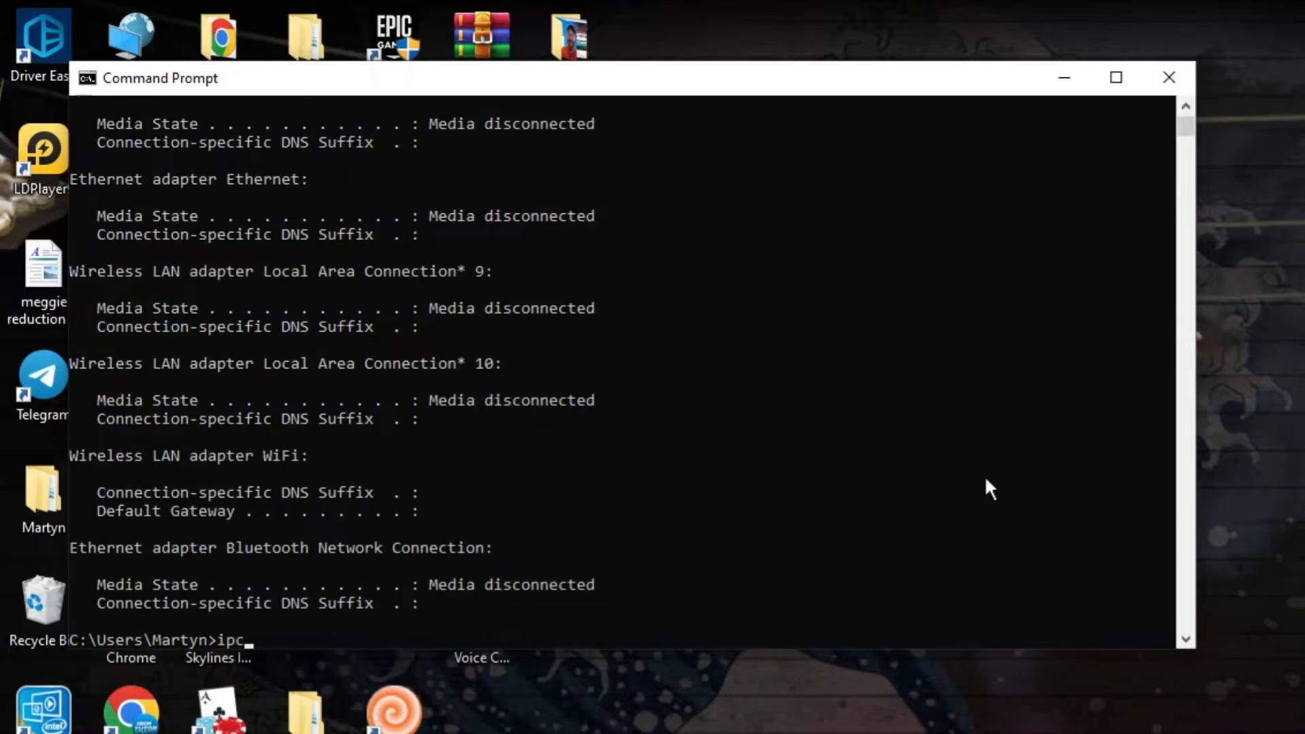
{"action": "type", "text": "onfig/"}
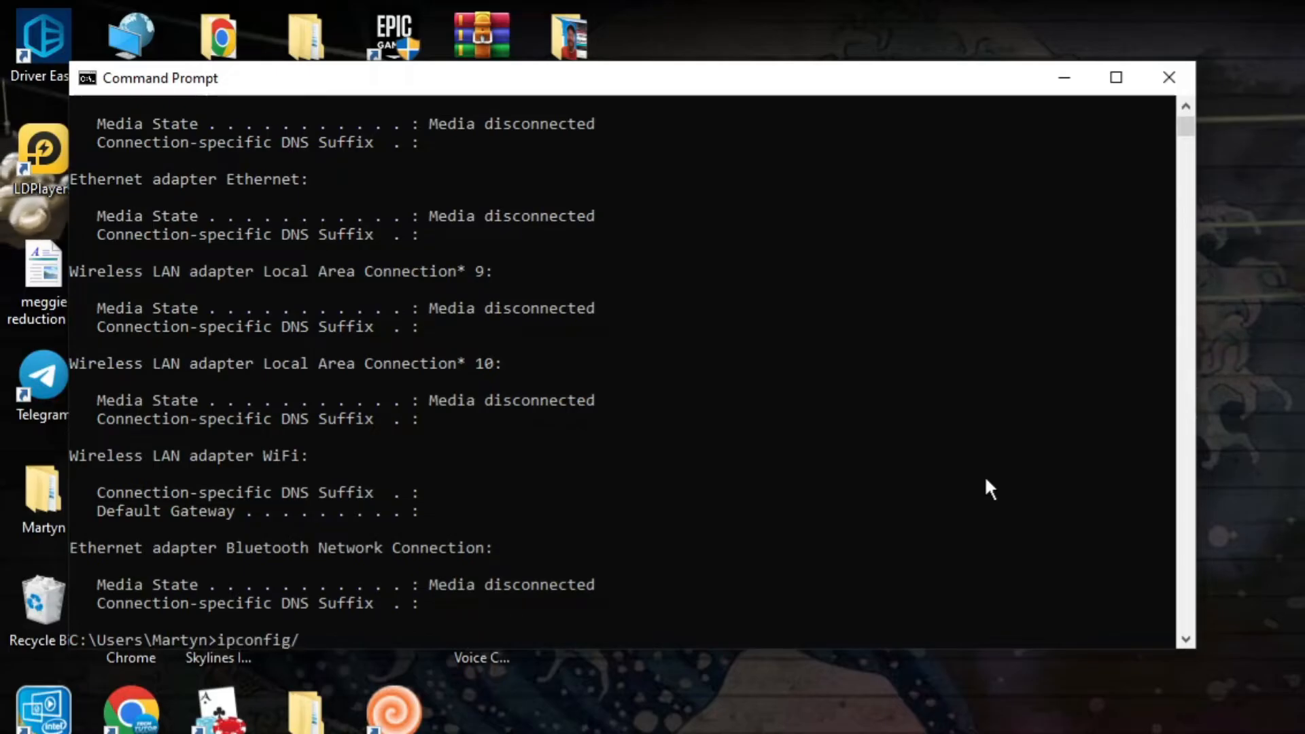
{"action": "type", "text": "renew"}
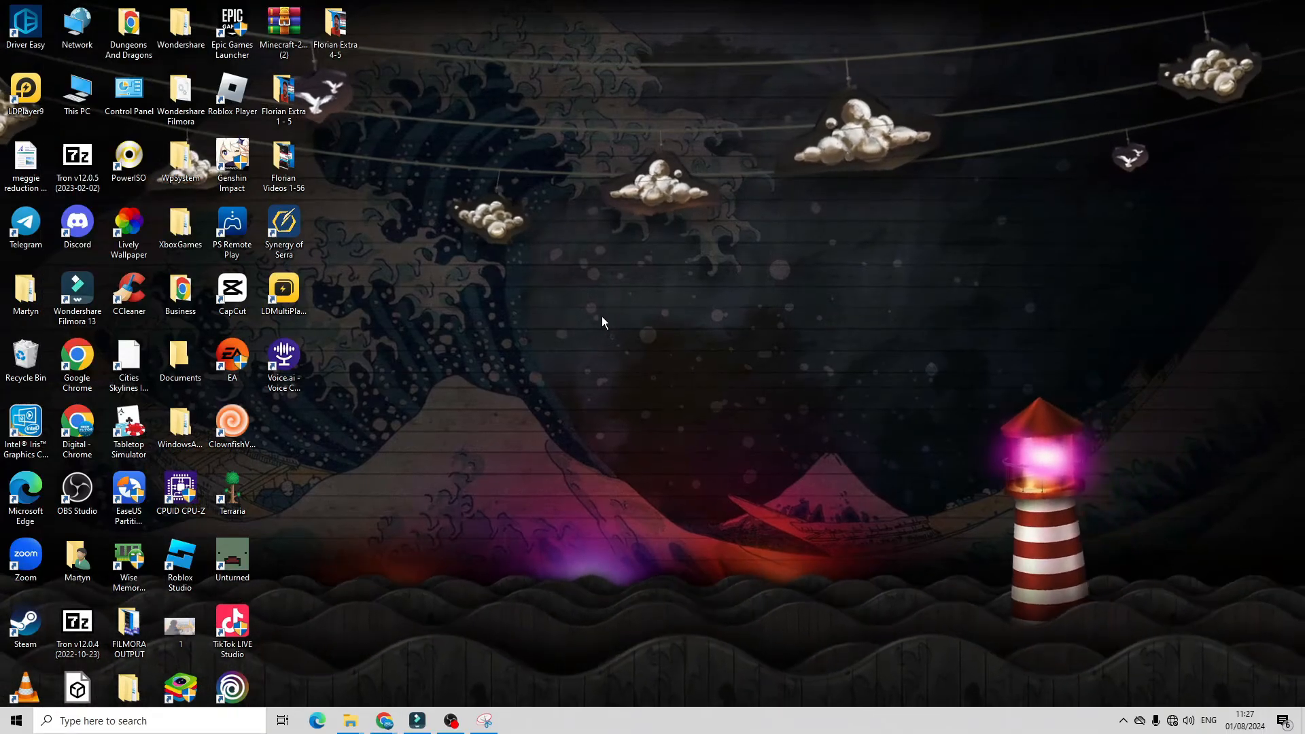
{"action": "mouse_move", "coordinate": [682, 434]}
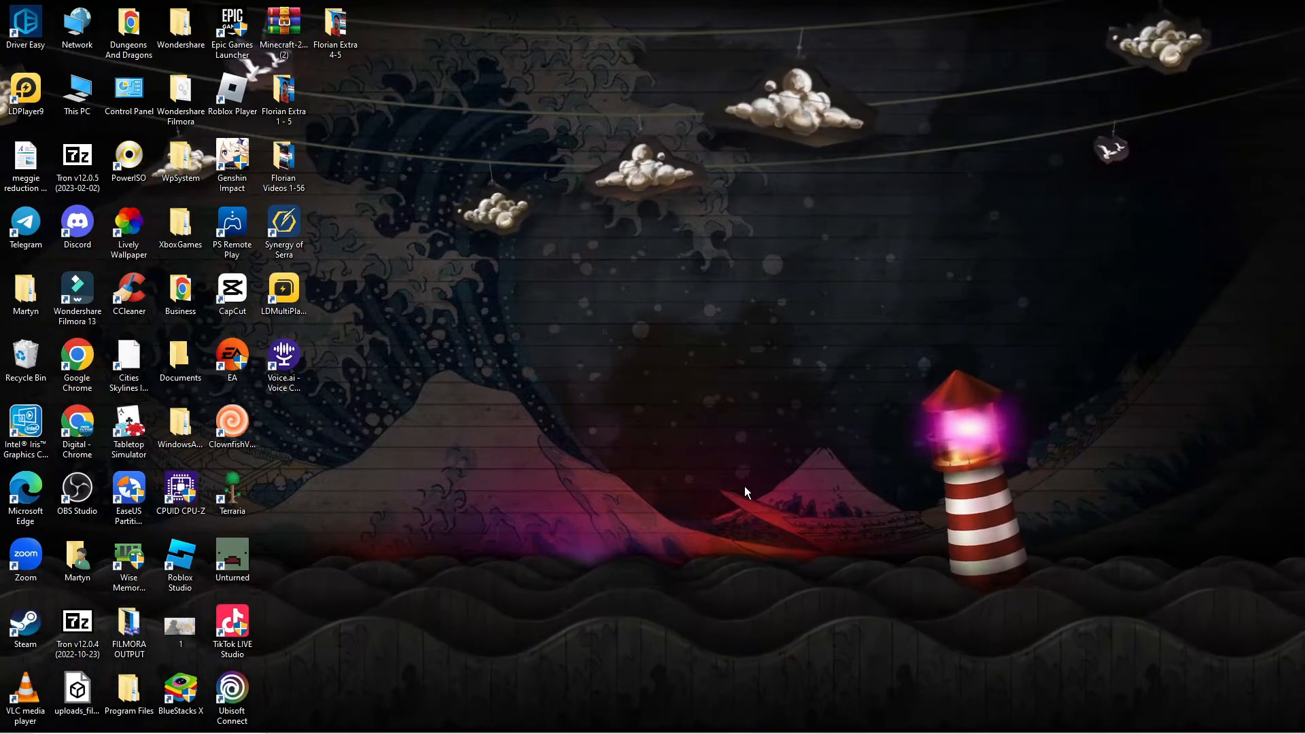
{"action": "mouse_move", "coordinate": [738, 492]}
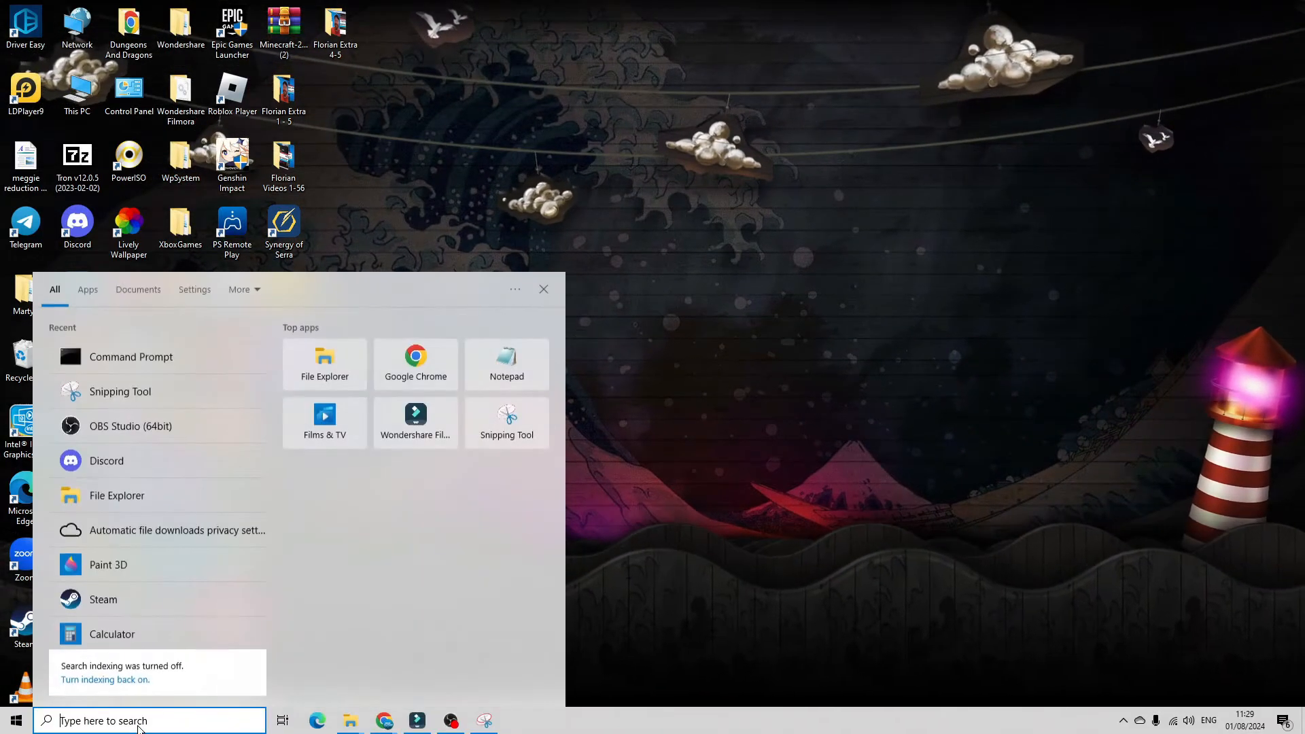
- Search 'remove programs' and open the Add or remove programs settings page
{"action": "type", "text": "remove"}
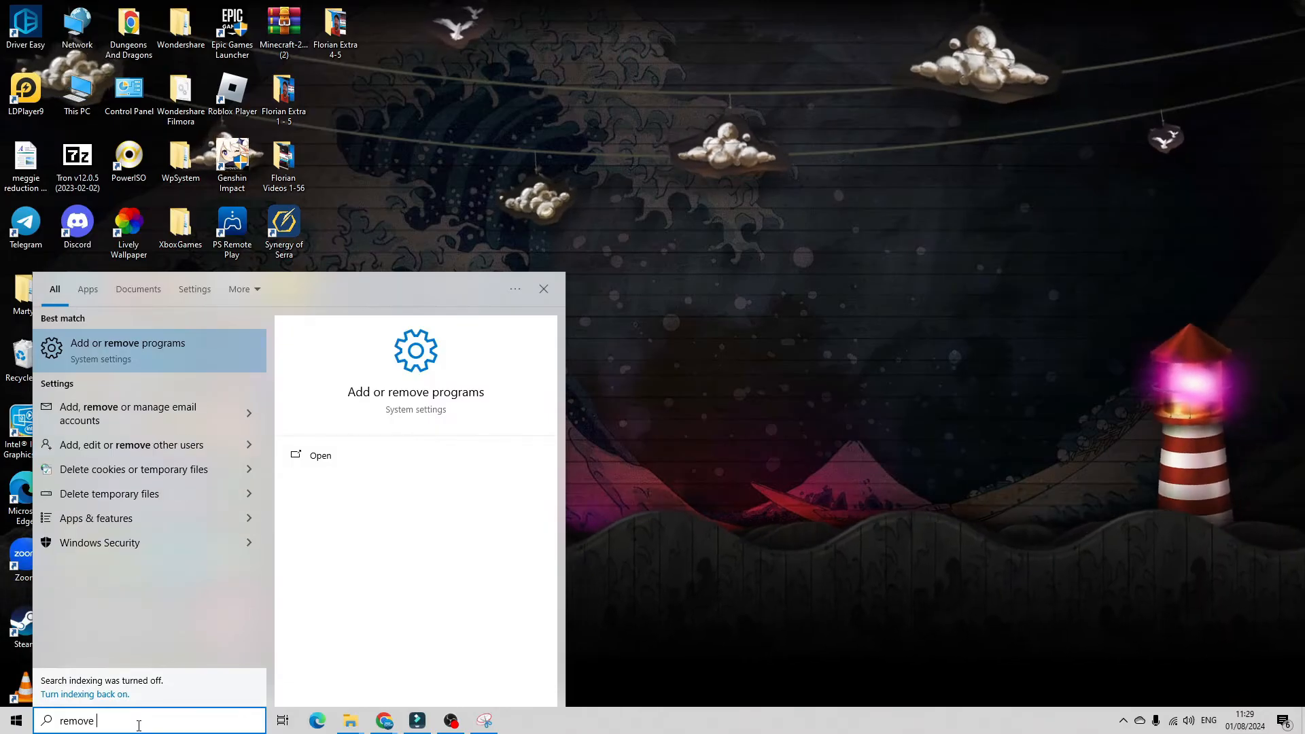
{"action": "type", "text": "programs"}
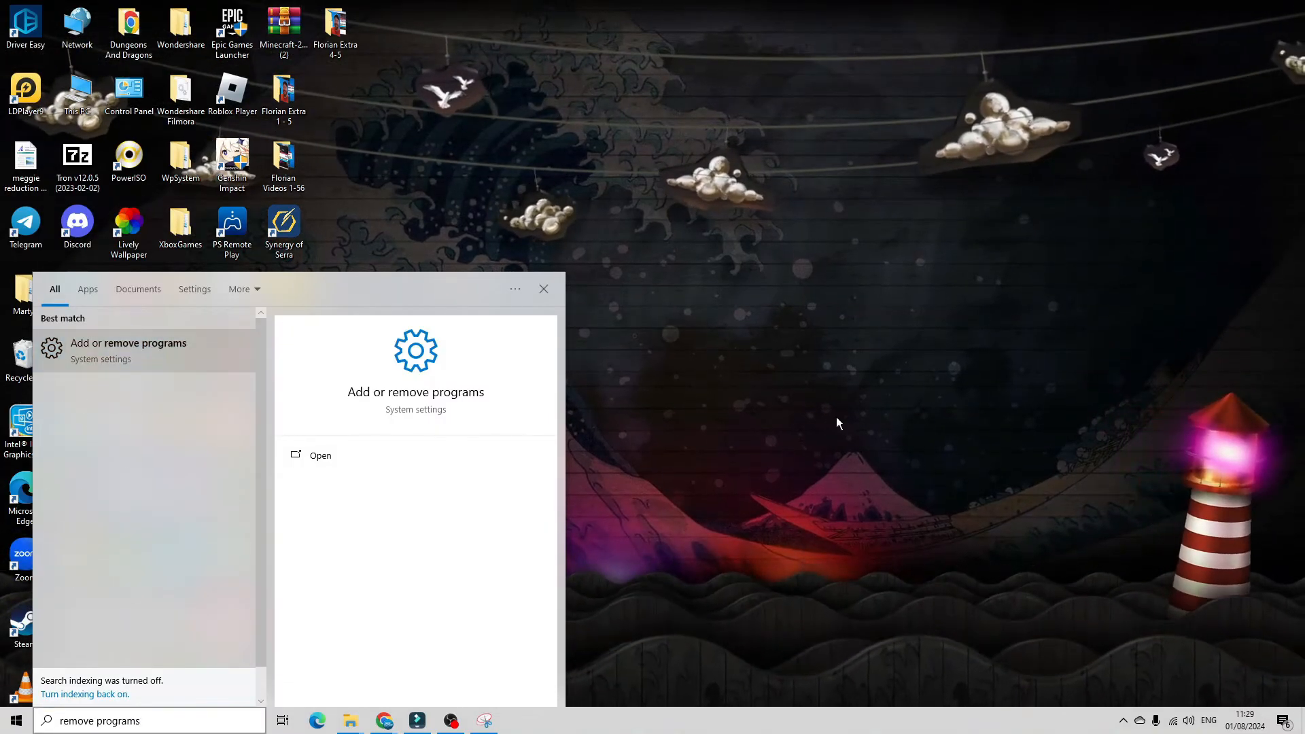
{"action": "left_click", "coordinate": [319, 455]}
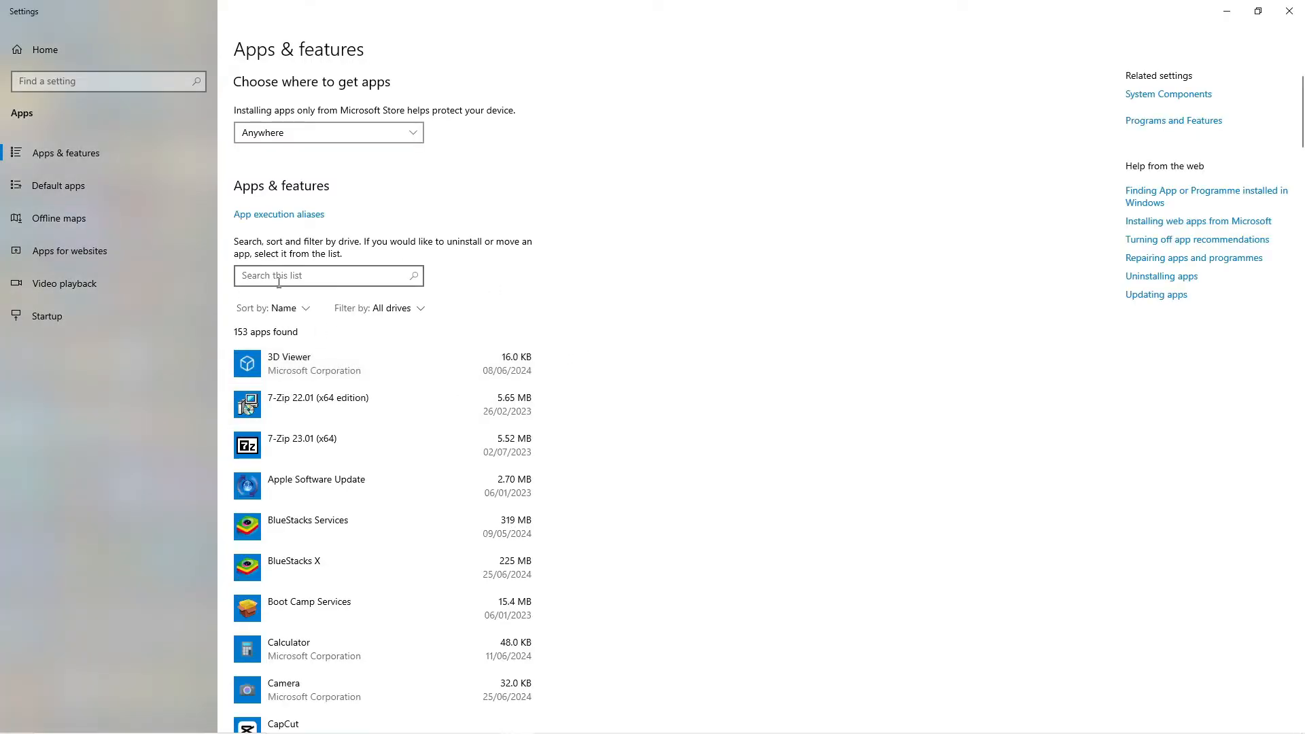
- Filter Apps & features by 'roblox' and expand the Roblox Player and Roblox Studio entries
{"action": "type", "text": "roblox"}
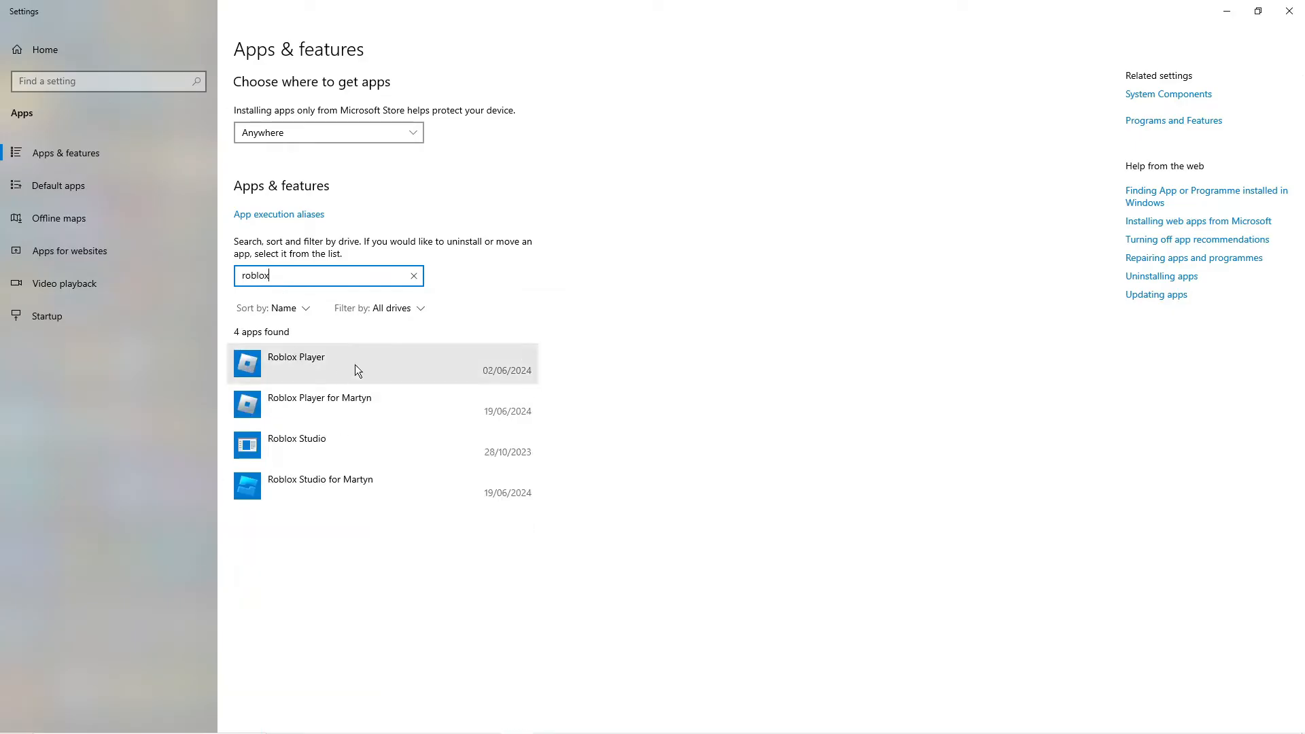
{"action": "left_click", "coordinate": [358, 404]}
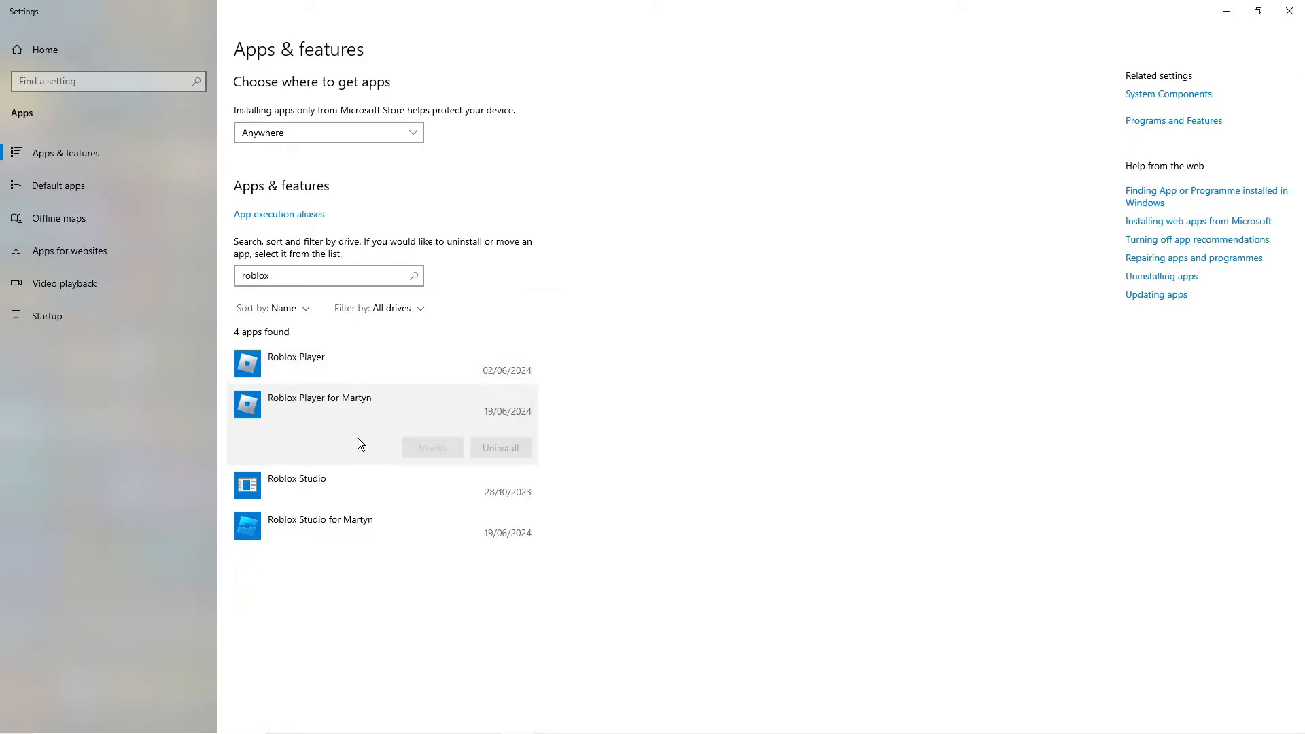
{"action": "left_click", "coordinate": [333, 479]}
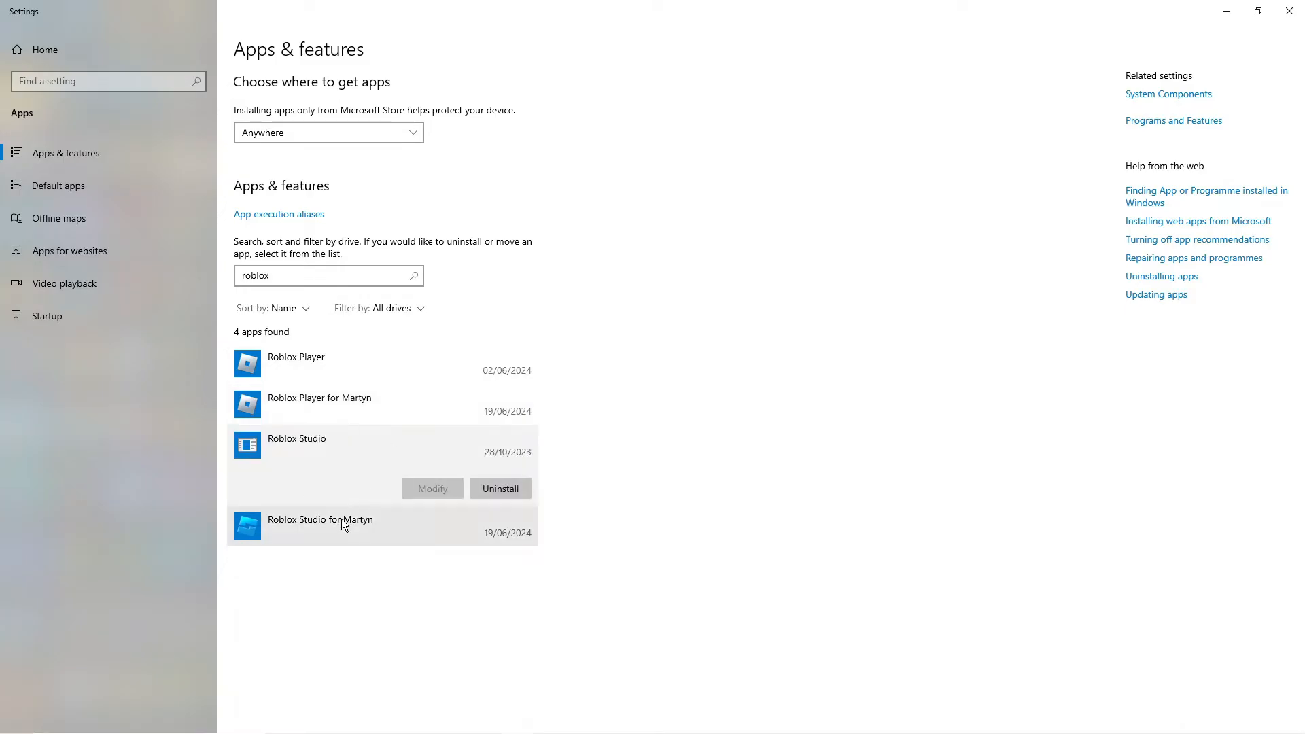
{"action": "mouse_move", "coordinate": [367, 514]}
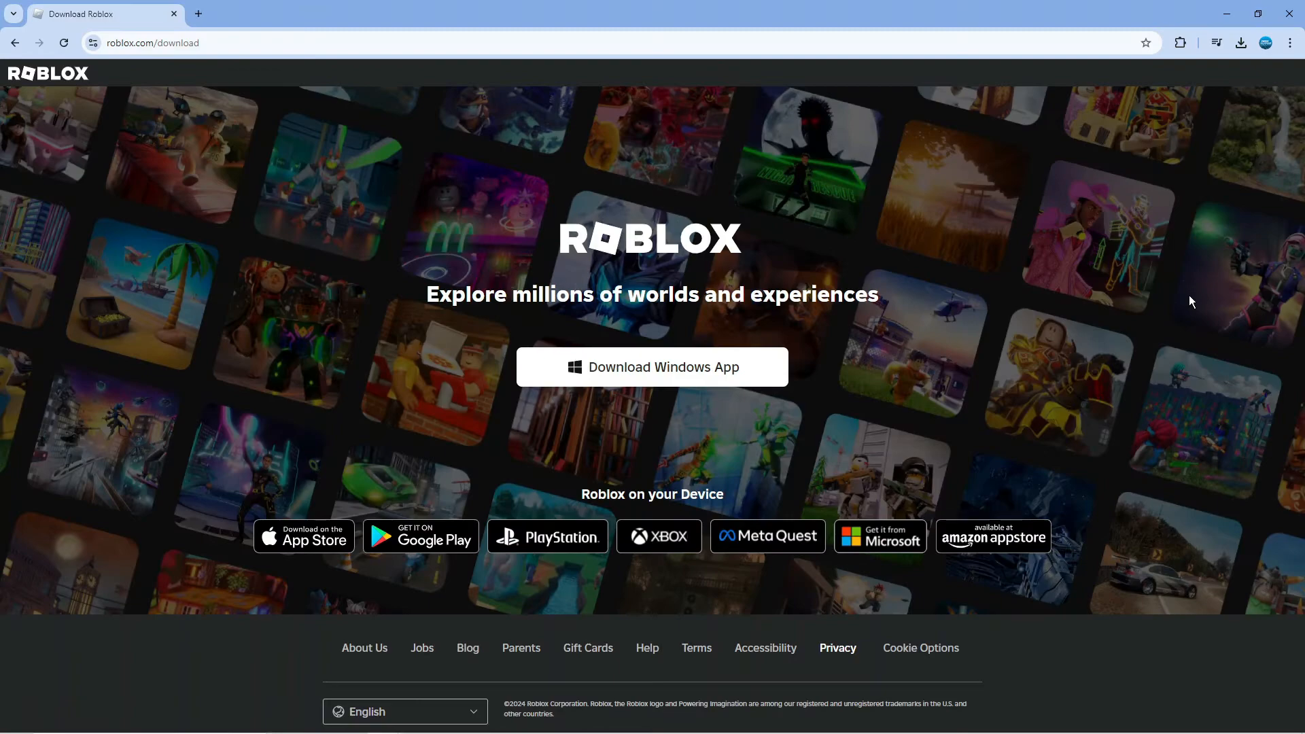
{"action": "mouse_move", "coordinate": [409, 244]}
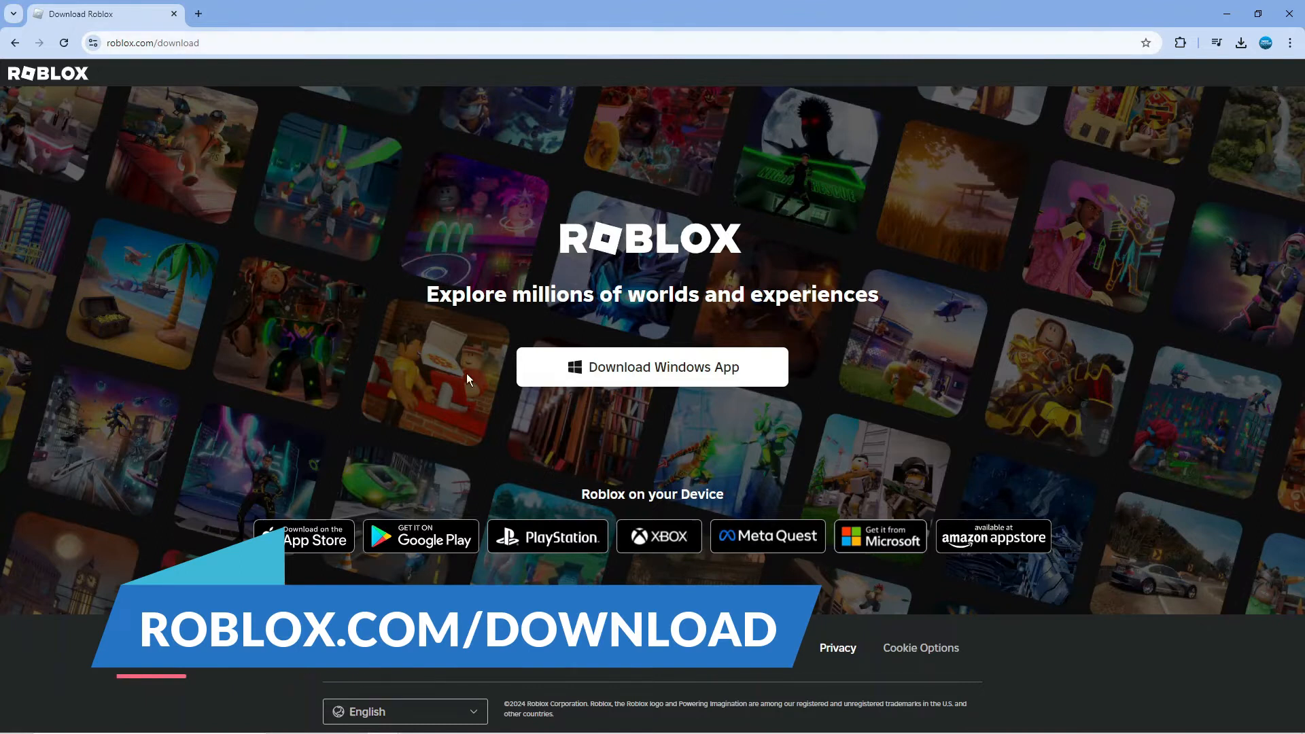
{"action": "mouse_move", "coordinate": [1190, 78]}
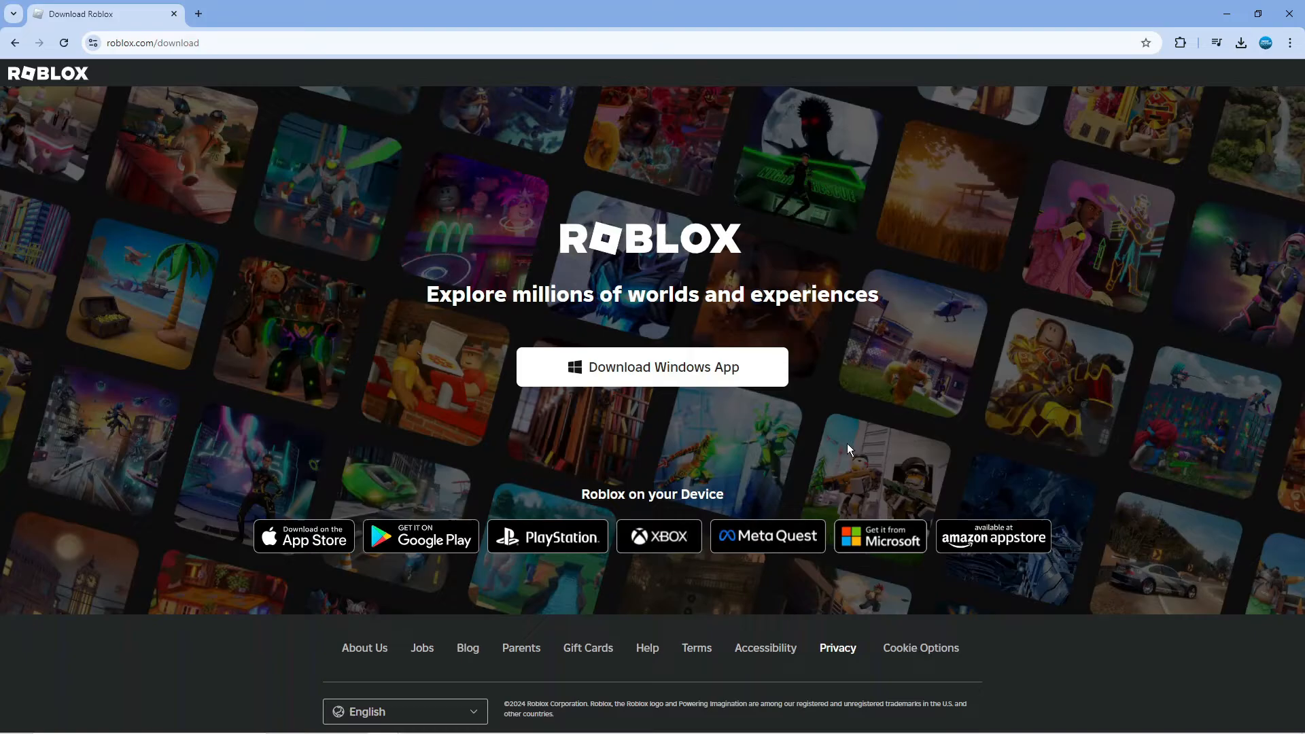
{"action": "mouse_move", "coordinate": [841, 298]}
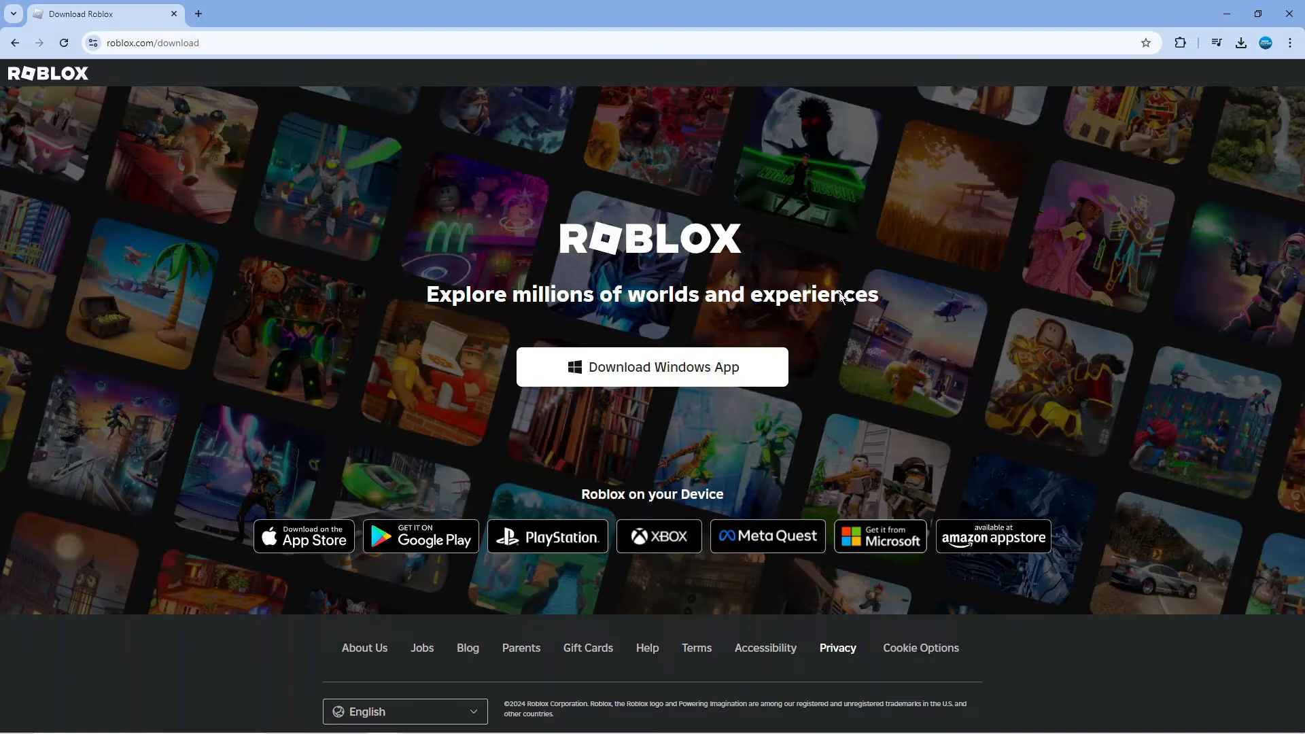
{"action": "mouse_move", "coordinate": [867, 256]}
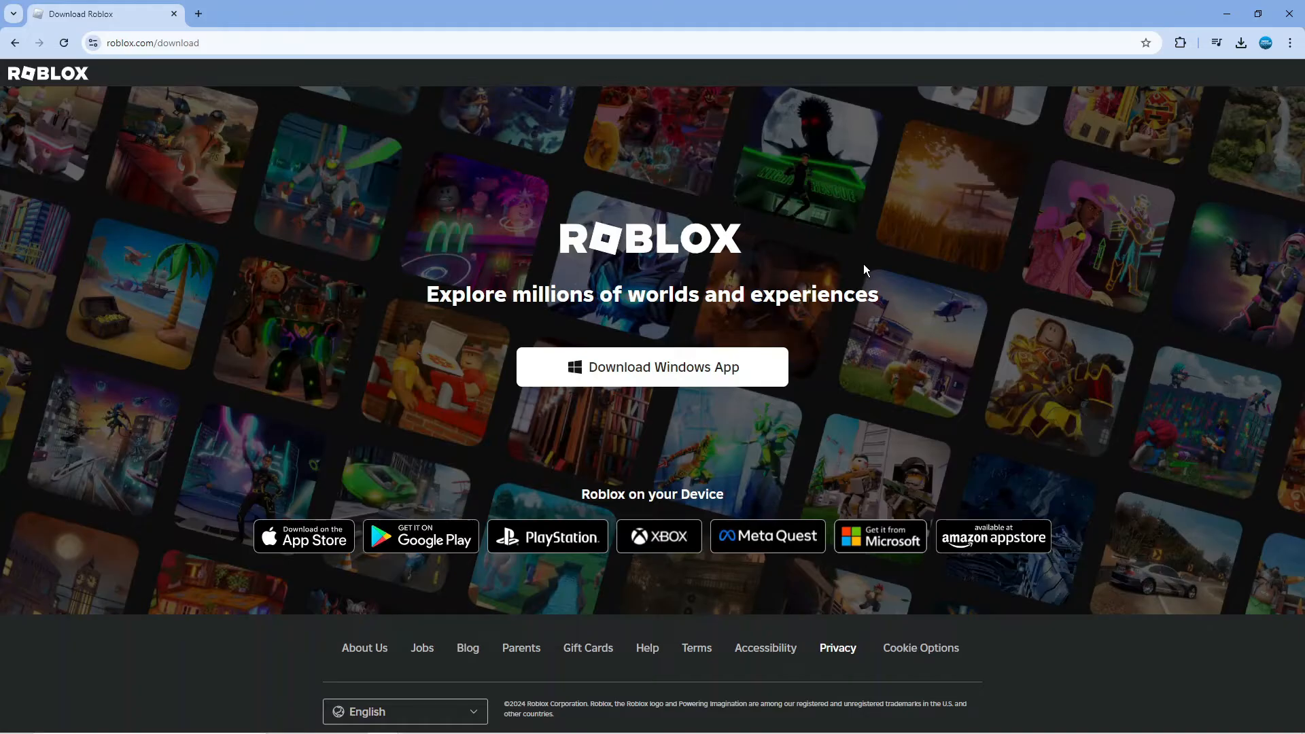
{"action": "mouse_move", "coordinate": [937, 416]}
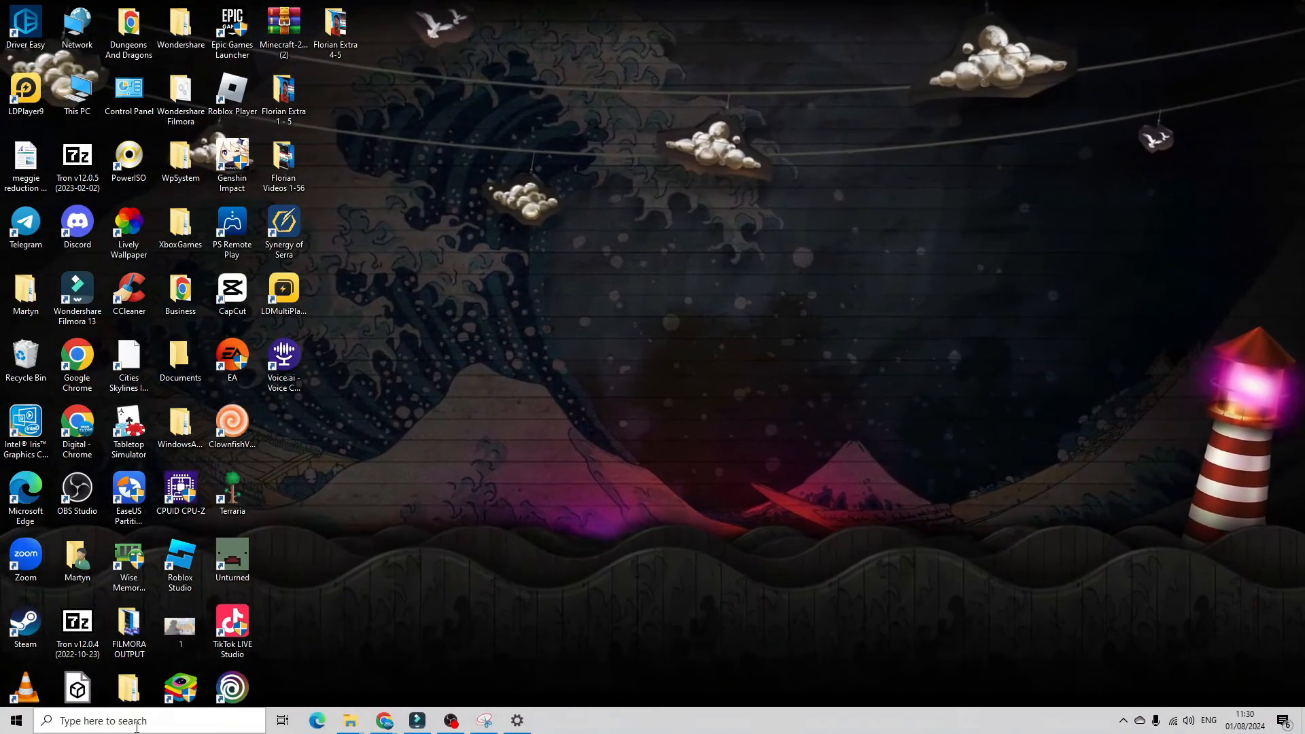
- Open %localappdata% from the Run dialog in File Explorer
{"action": "type", "text": "run"}
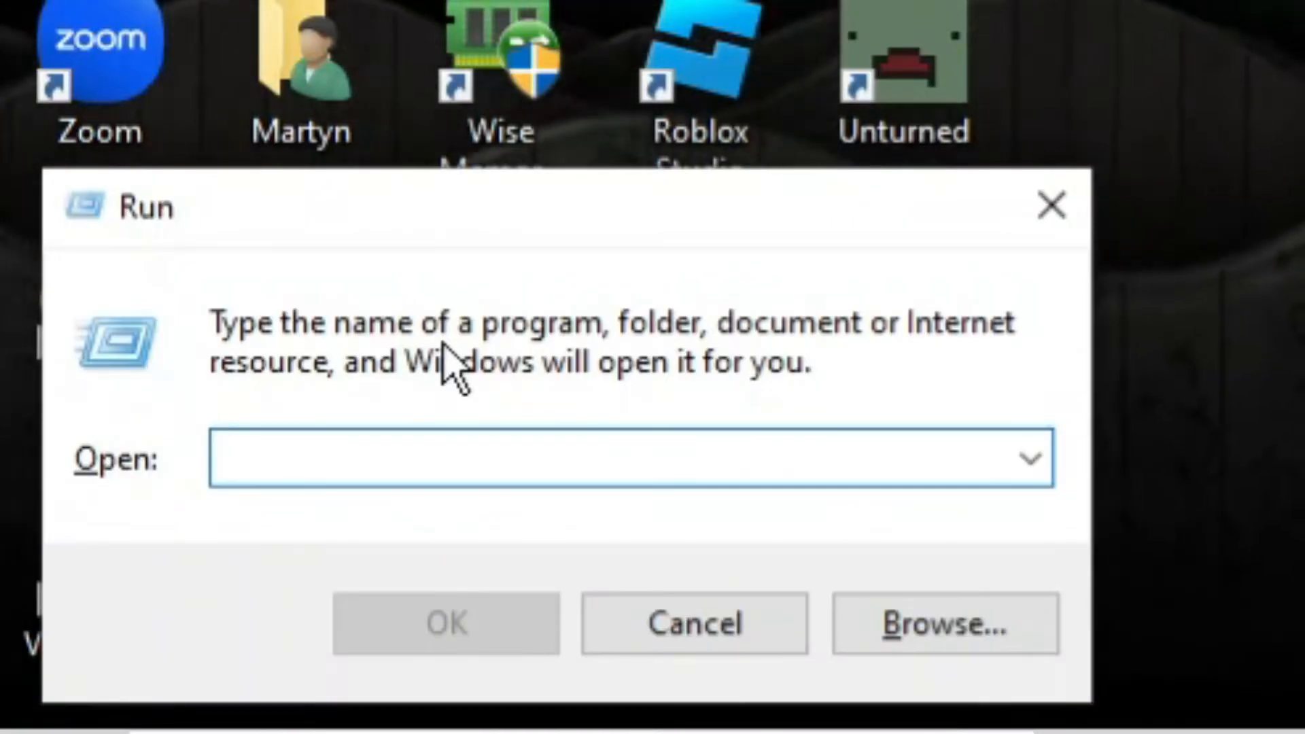
{"action": "type", "text": "%locala"}
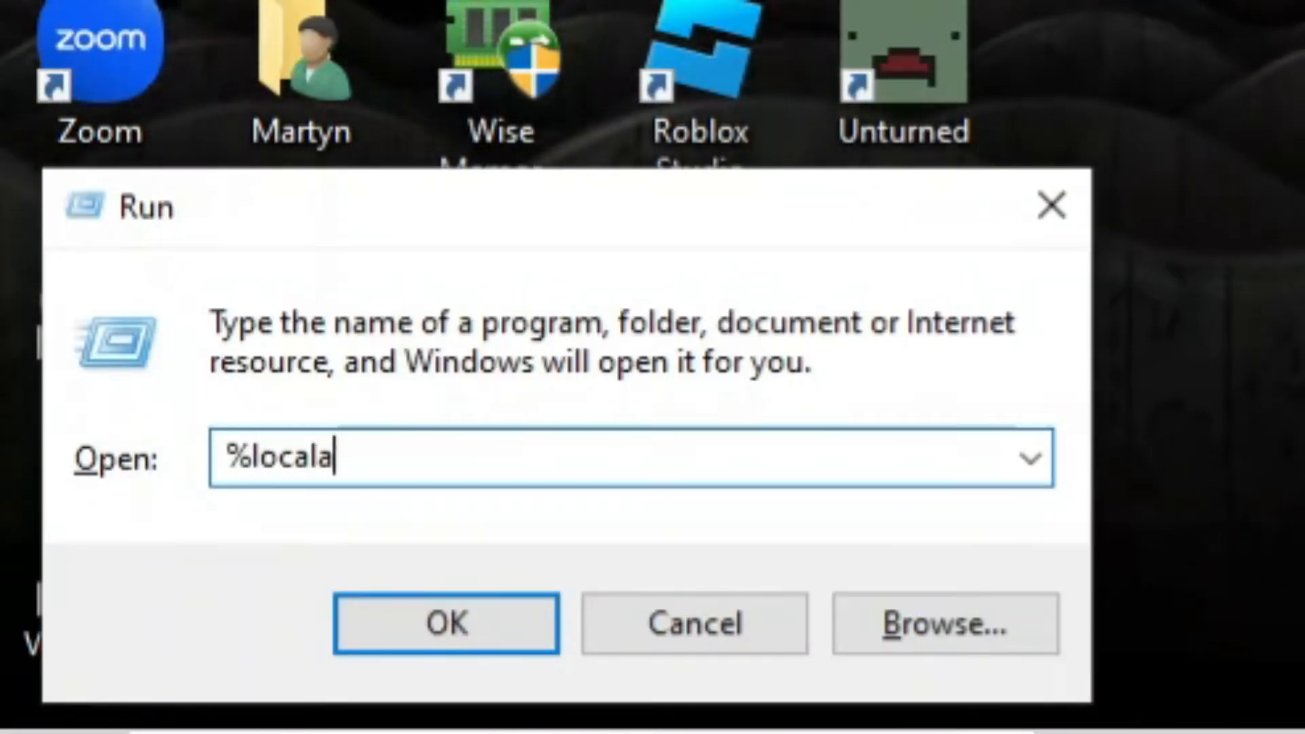
{"action": "type", "text": "ppdata%"}
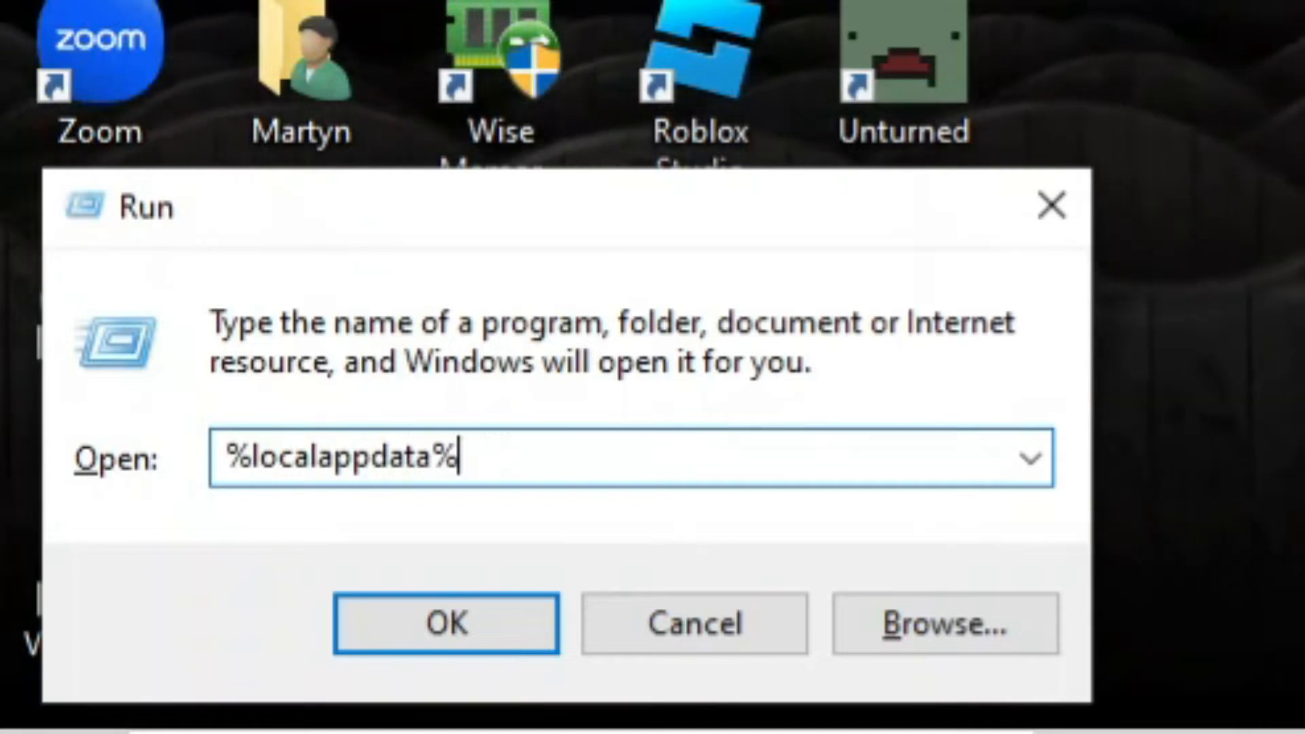
{"action": "left_click", "coordinate": [446, 623]}
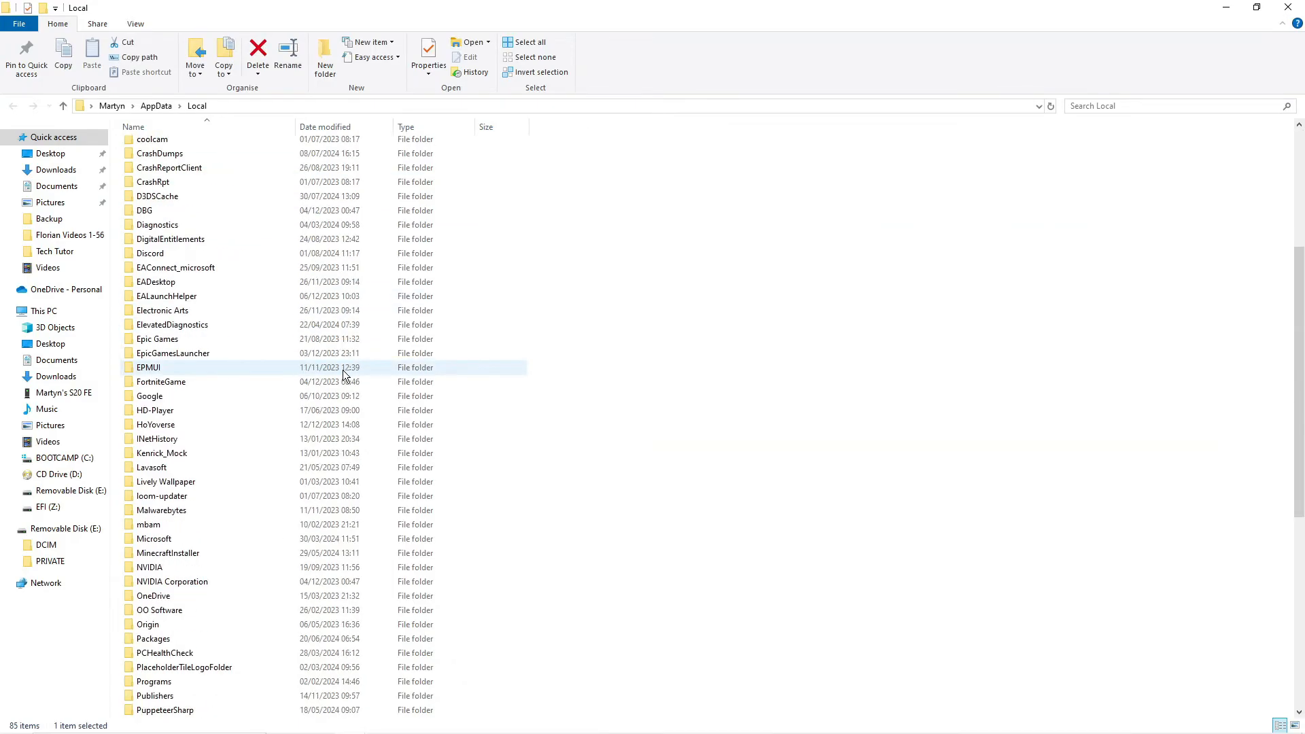
- Delete the Roblox folder (14,519 items, 1.25 GB) from AppData Local
{"action": "scroll", "scroll_direction": "down", "scroll_amount": 3}
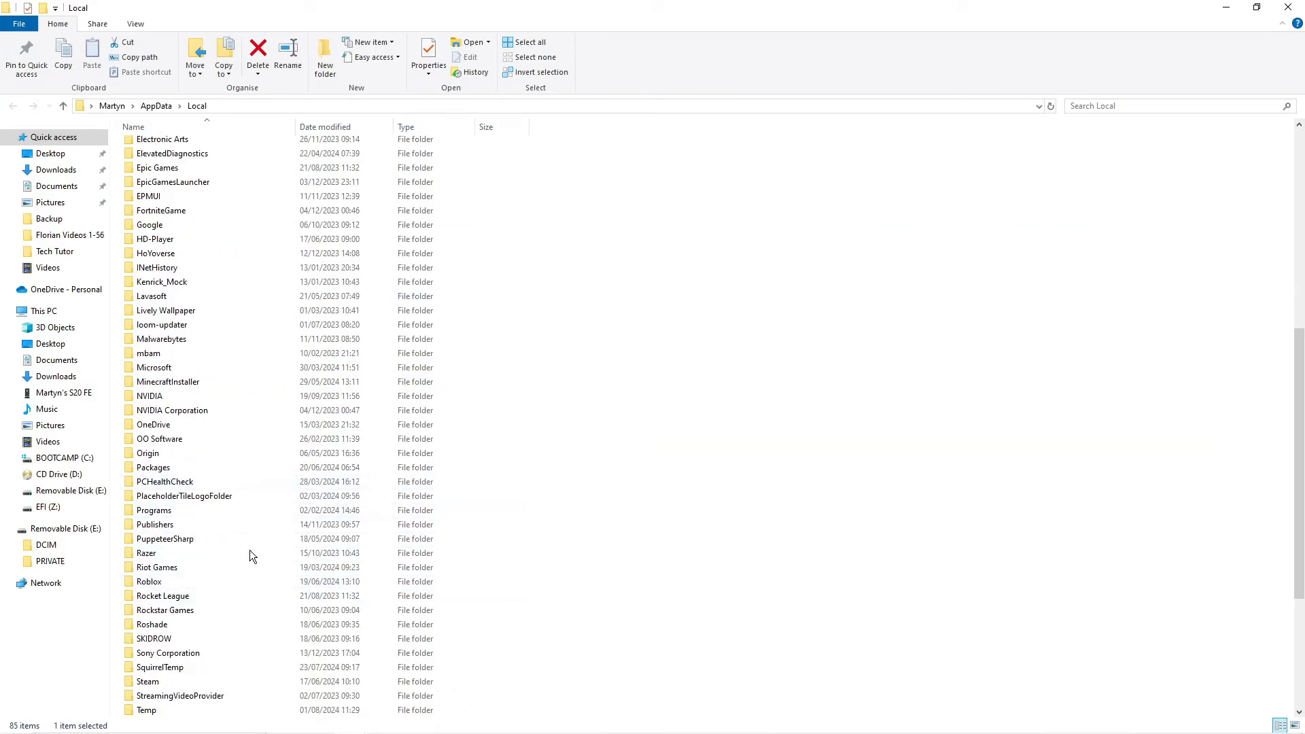
{"action": "mouse_move", "coordinate": [229, 553]}
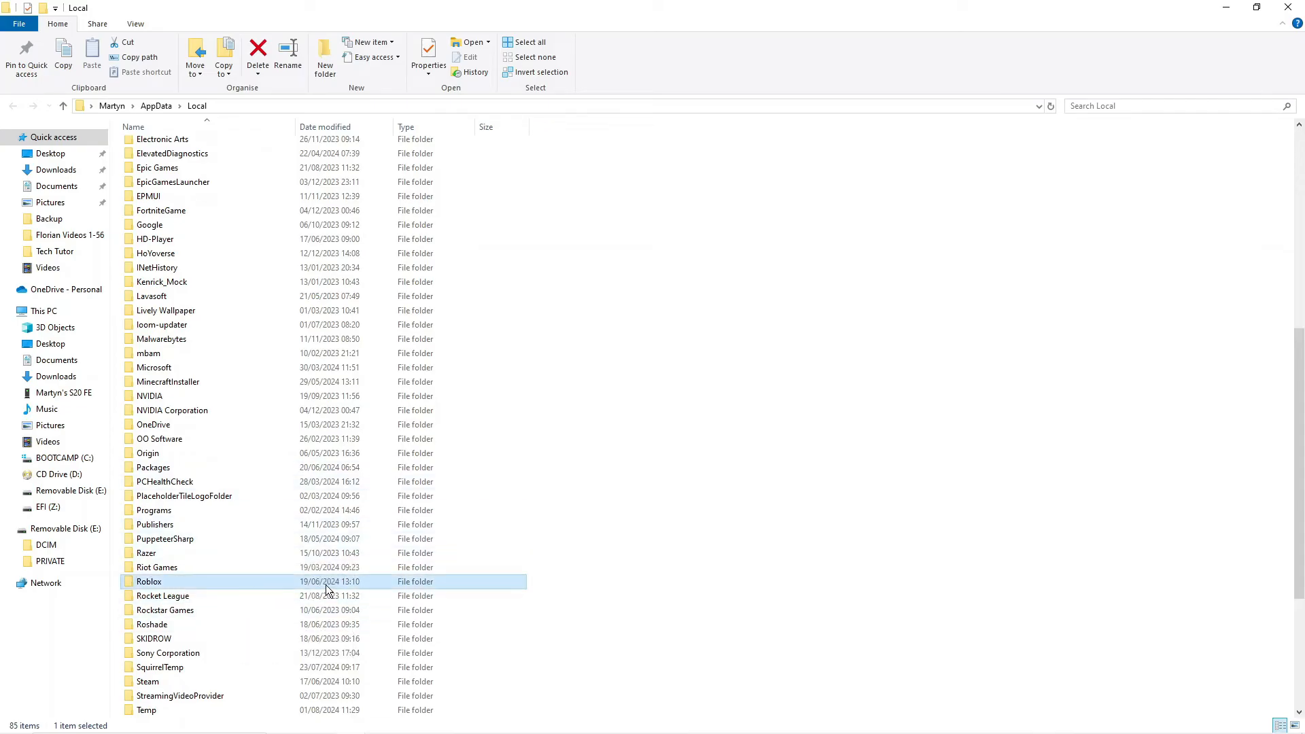
{"action": "left_click", "coordinate": [258, 50]}
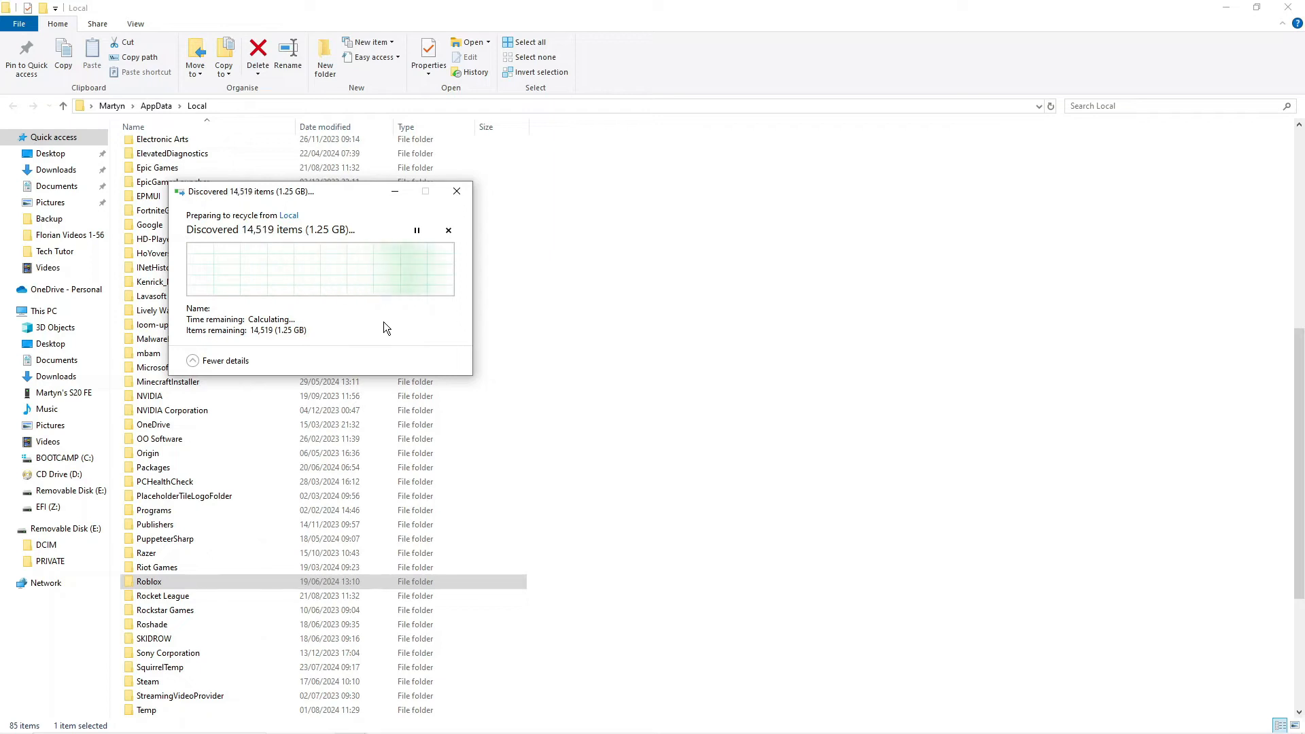
{"action": "left_click", "coordinate": [456, 190]}
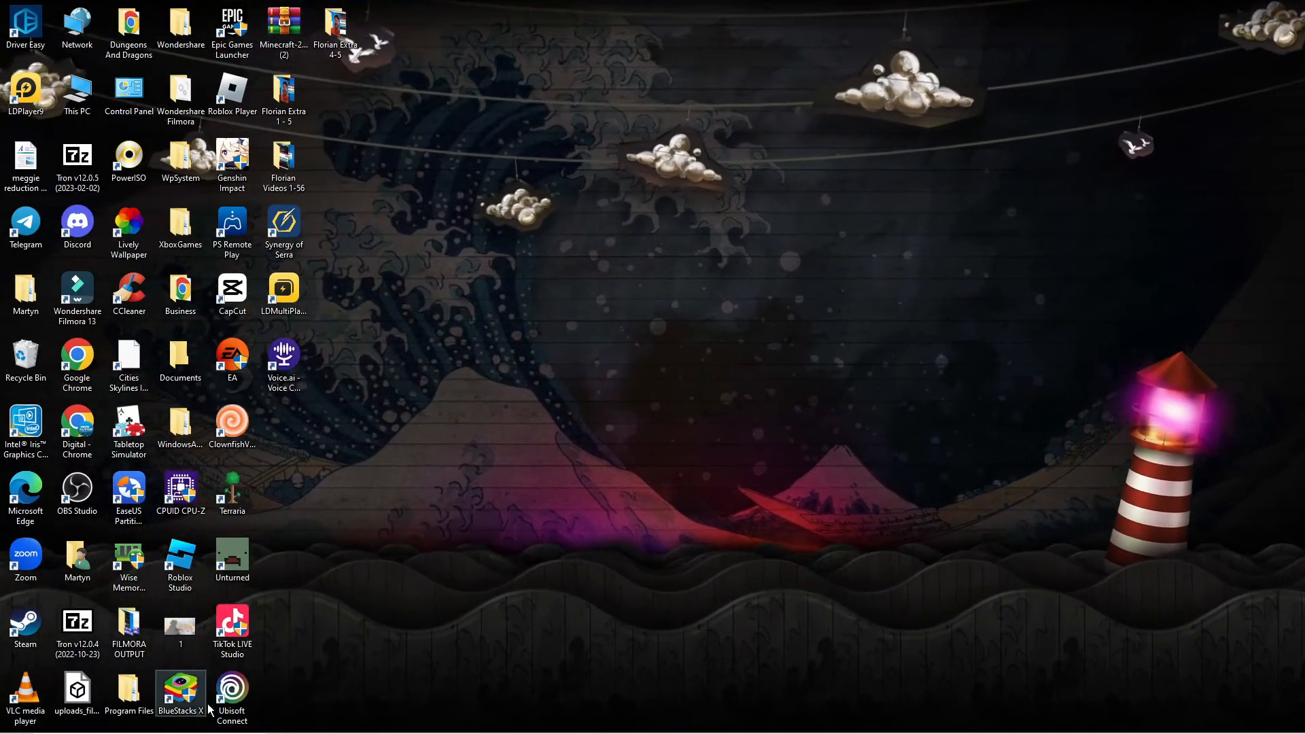
- Search msconfig to bring up System Configuration
{"action": "left_click", "coordinate": [12, 719]}
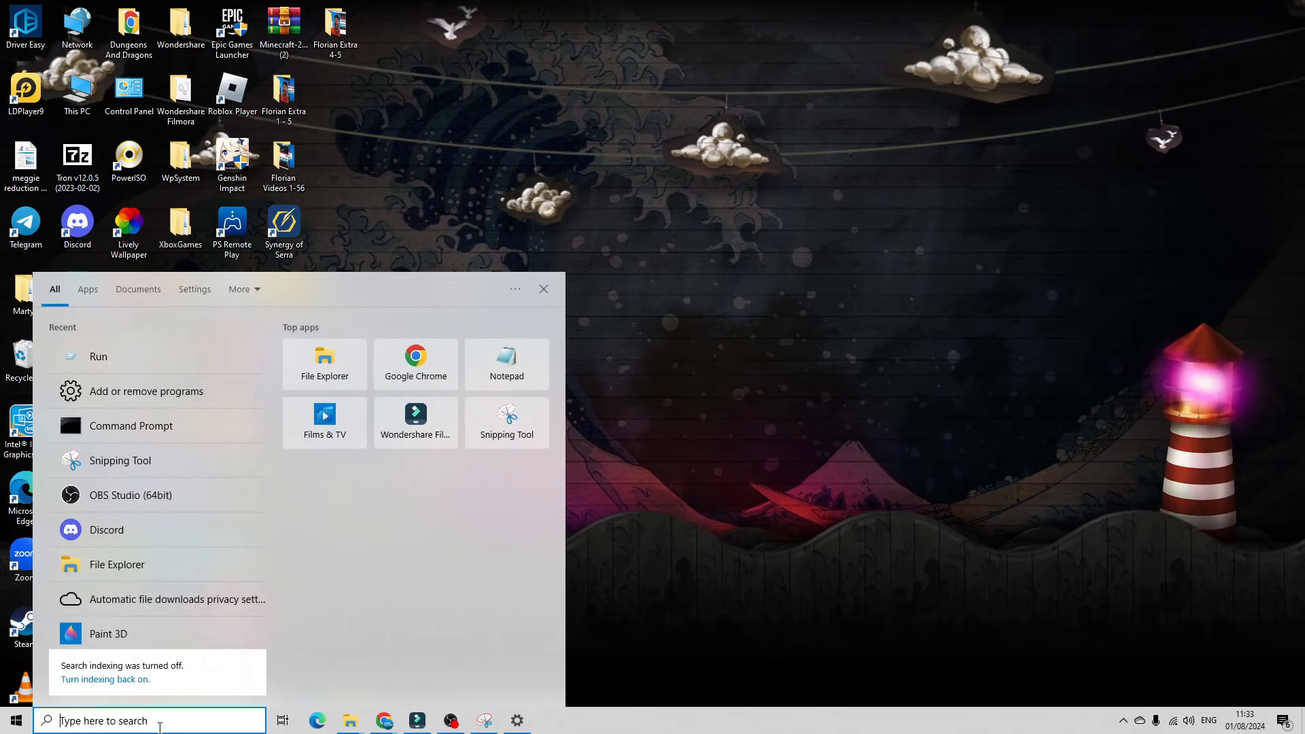
{"action": "type", "text": "msconfig"}
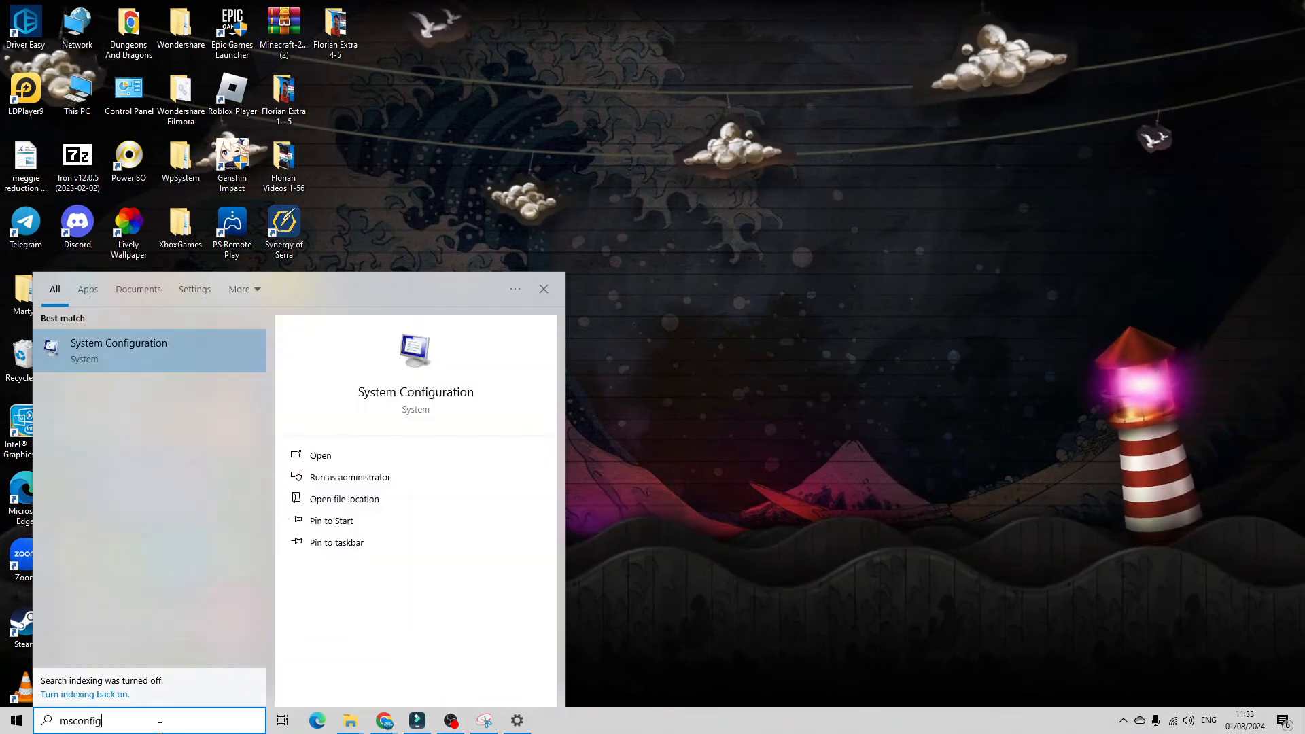
{"action": "mouse_move", "coordinate": [207, 348]}
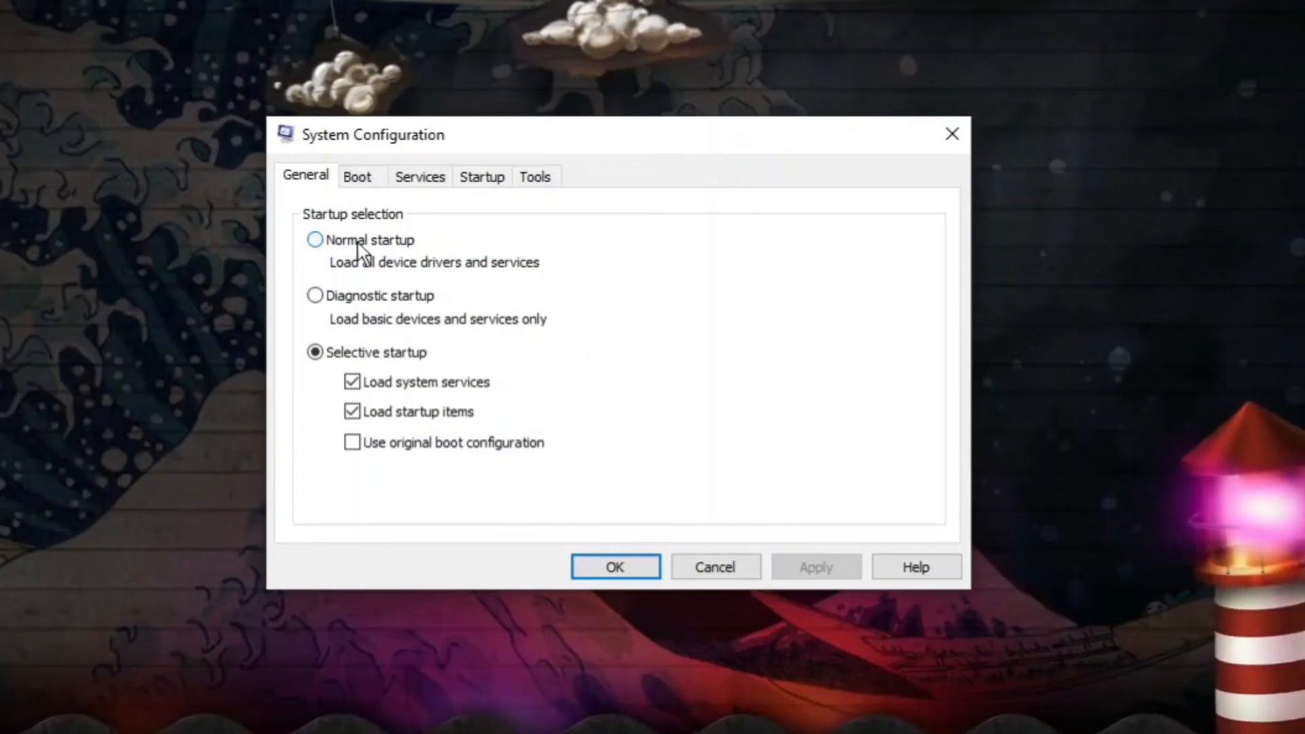
- Choose Selective startup on the General tab, keeping system services and startup items loaded
{"action": "left_click", "coordinate": [316, 240]}
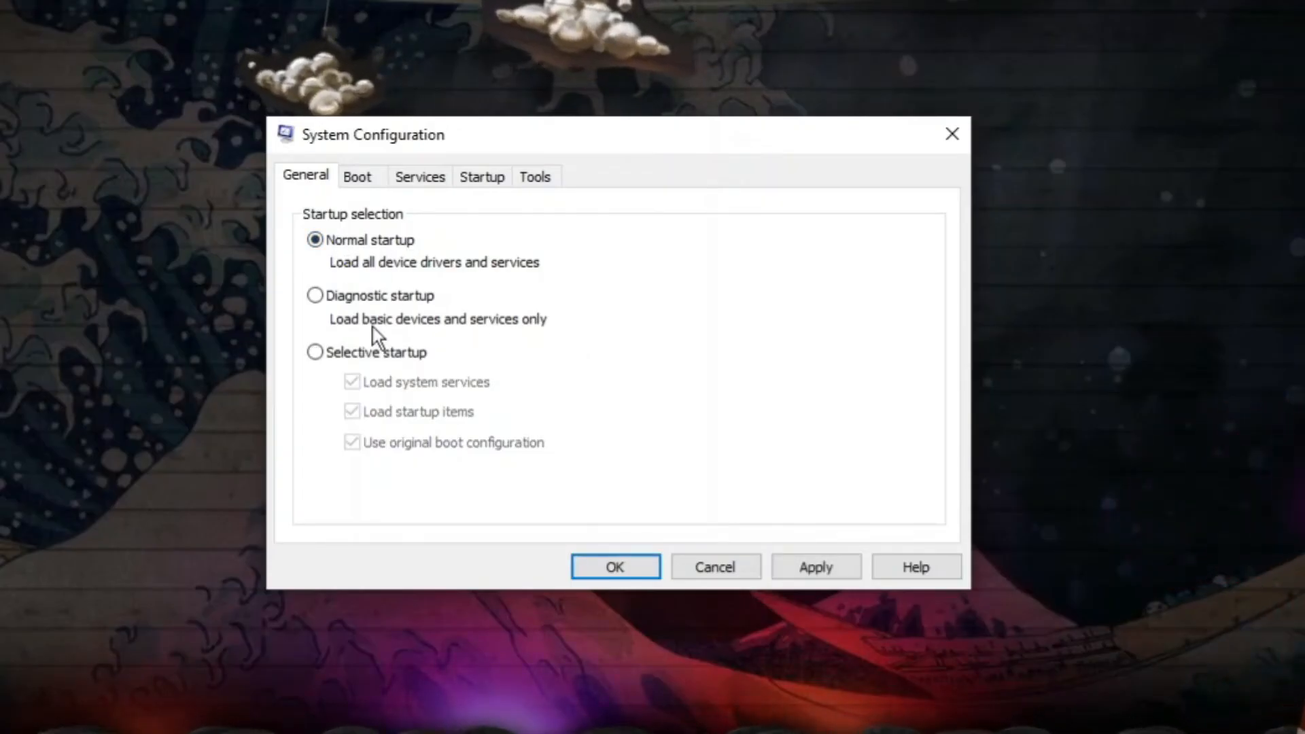
{"action": "left_click", "coordinate": [315, 352]}
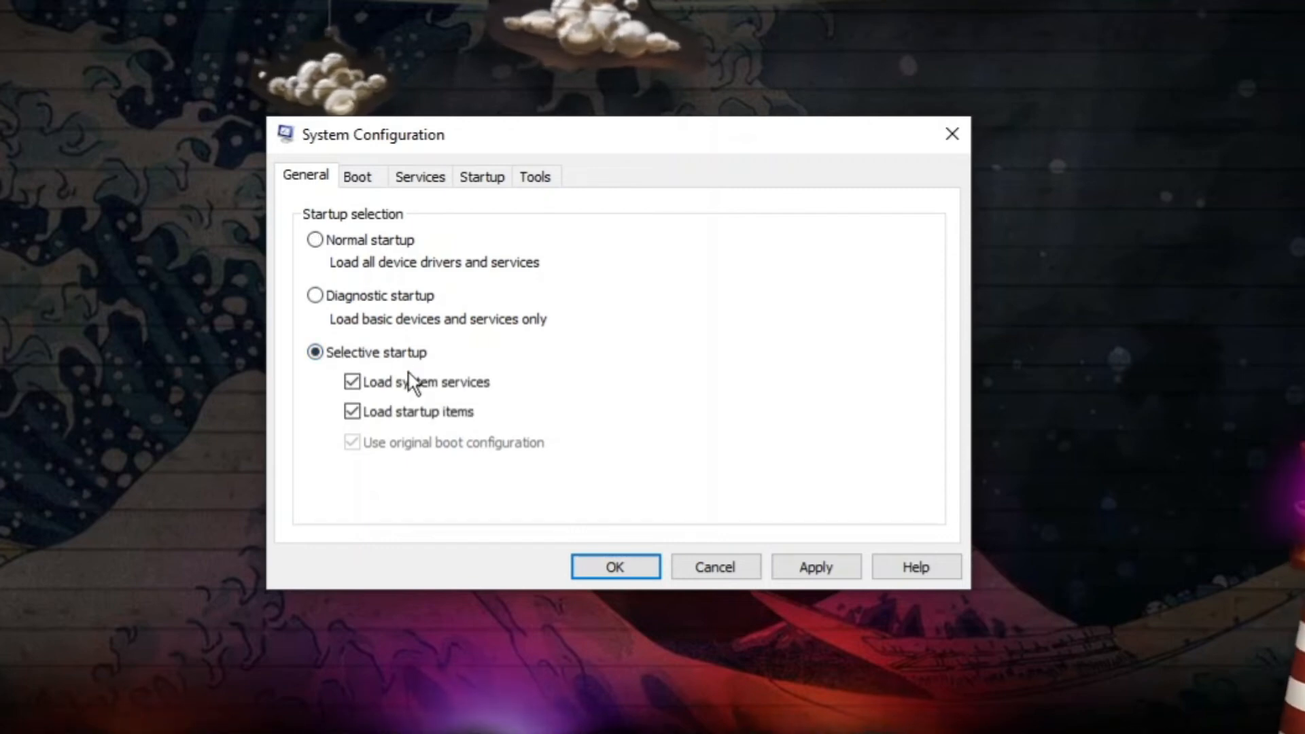
{"action": "mouse_move", "coordinate": [415, 381]}
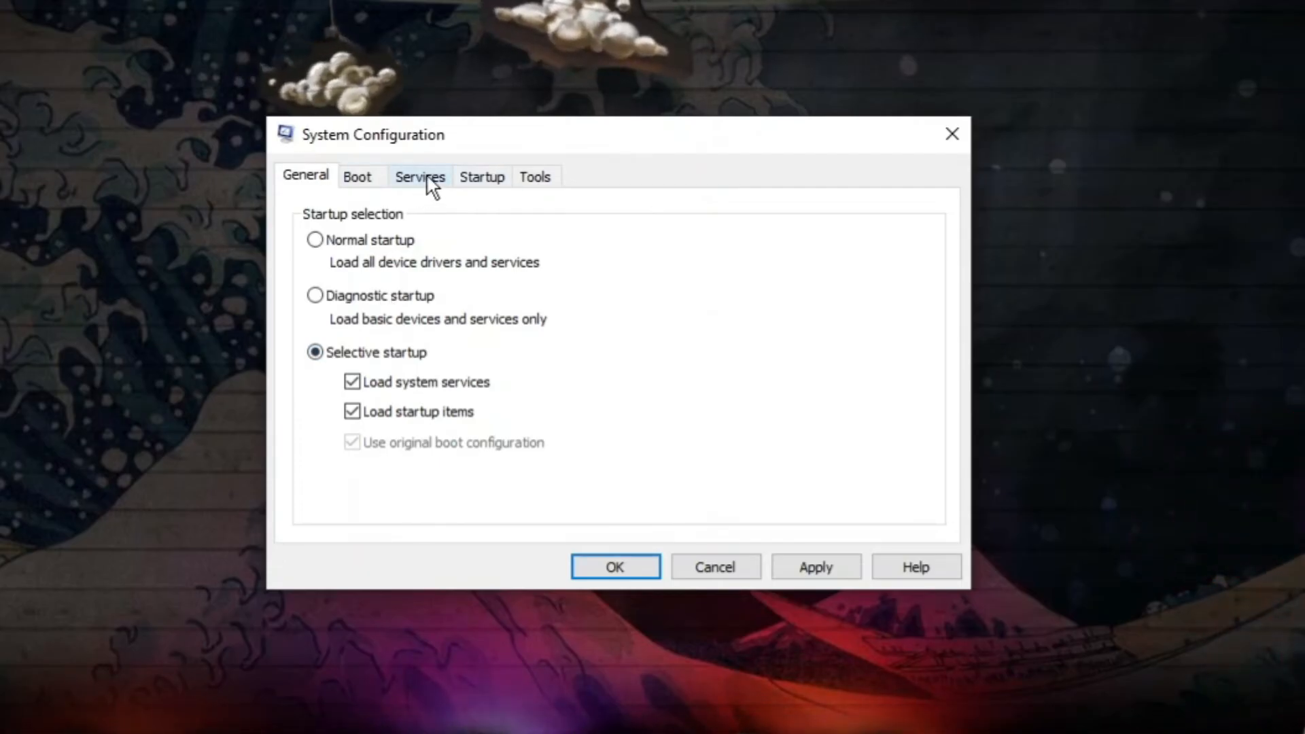
- On the Services tab, hide Microsoft services, disable all the rest, then Apply and OK
{"action": "left_click", "coordinate": [419, 175]}
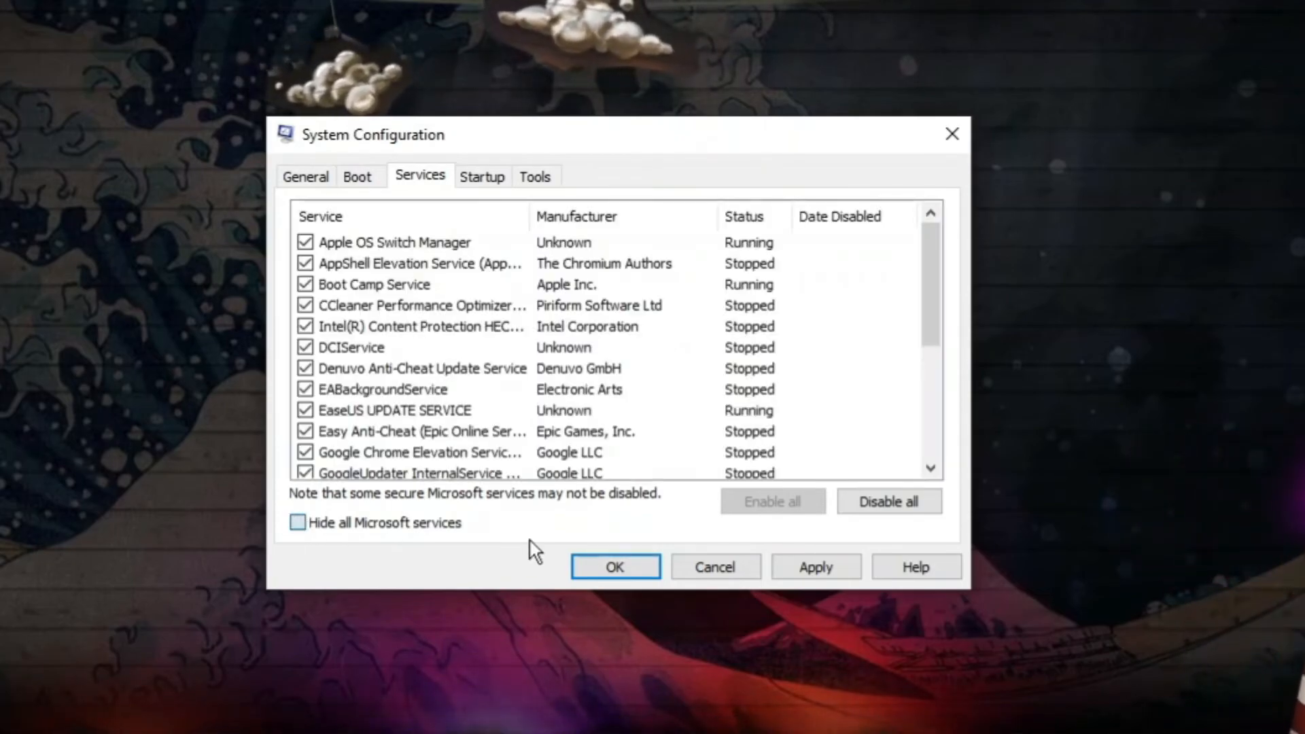
{"action": "left_click", "coordinate": [297, 523]}
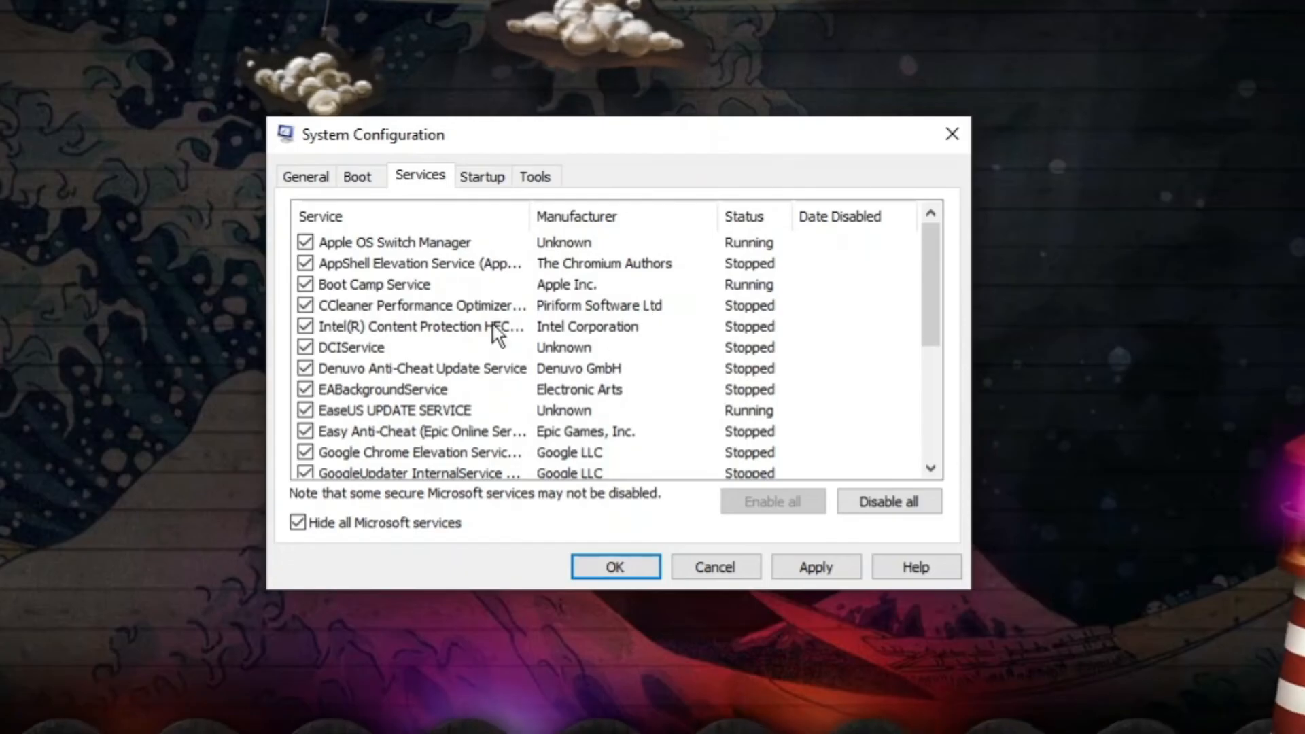
{"action": "mouse_move", "coordinate": [488, 408]}
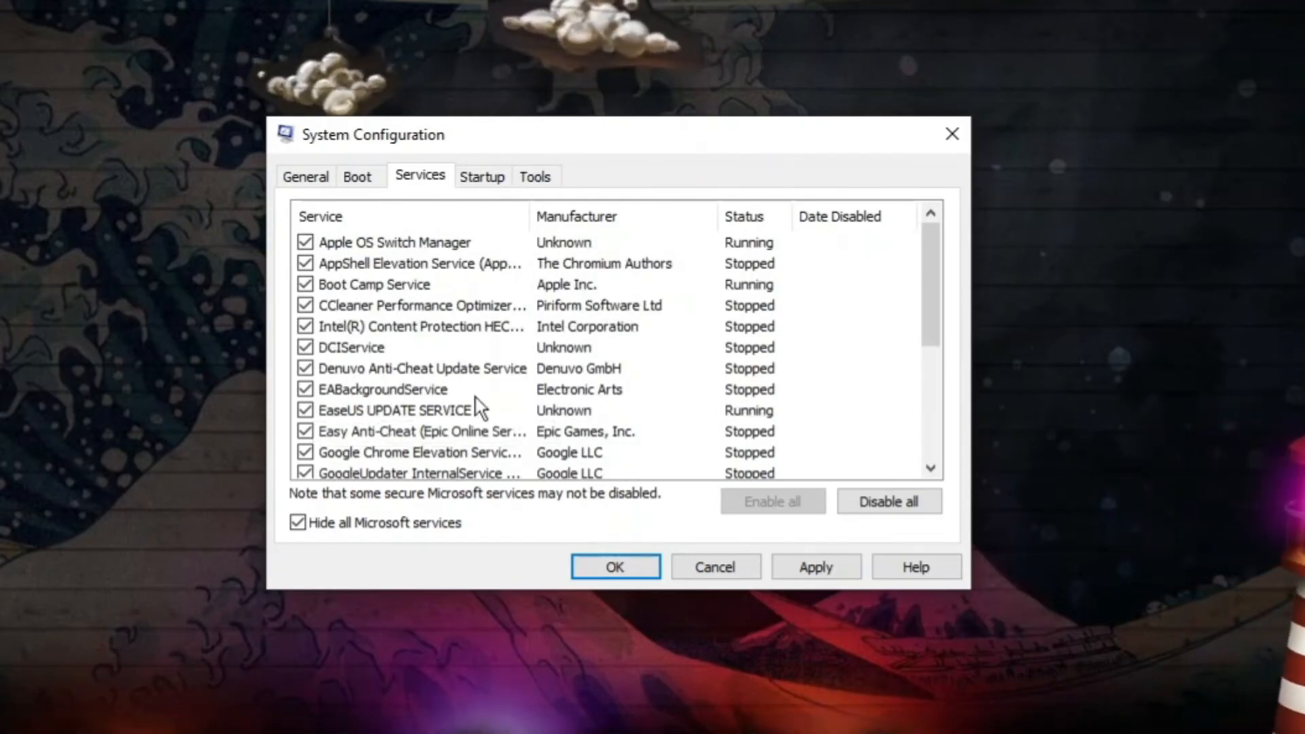
{"action": "scroll", "scroll_direction": "down", "scroll_amount": 3}
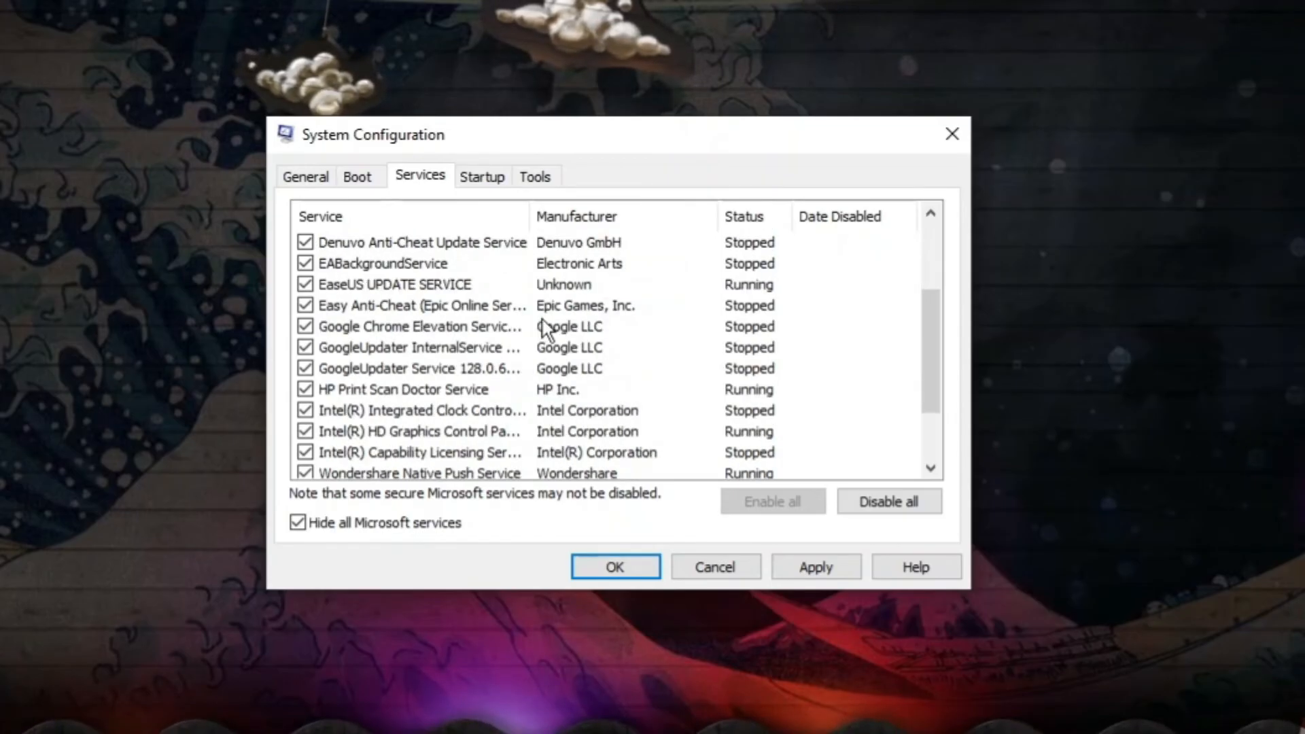
{"action": "scroll", "scroll_direction": "up", "scroll_amount": 3}
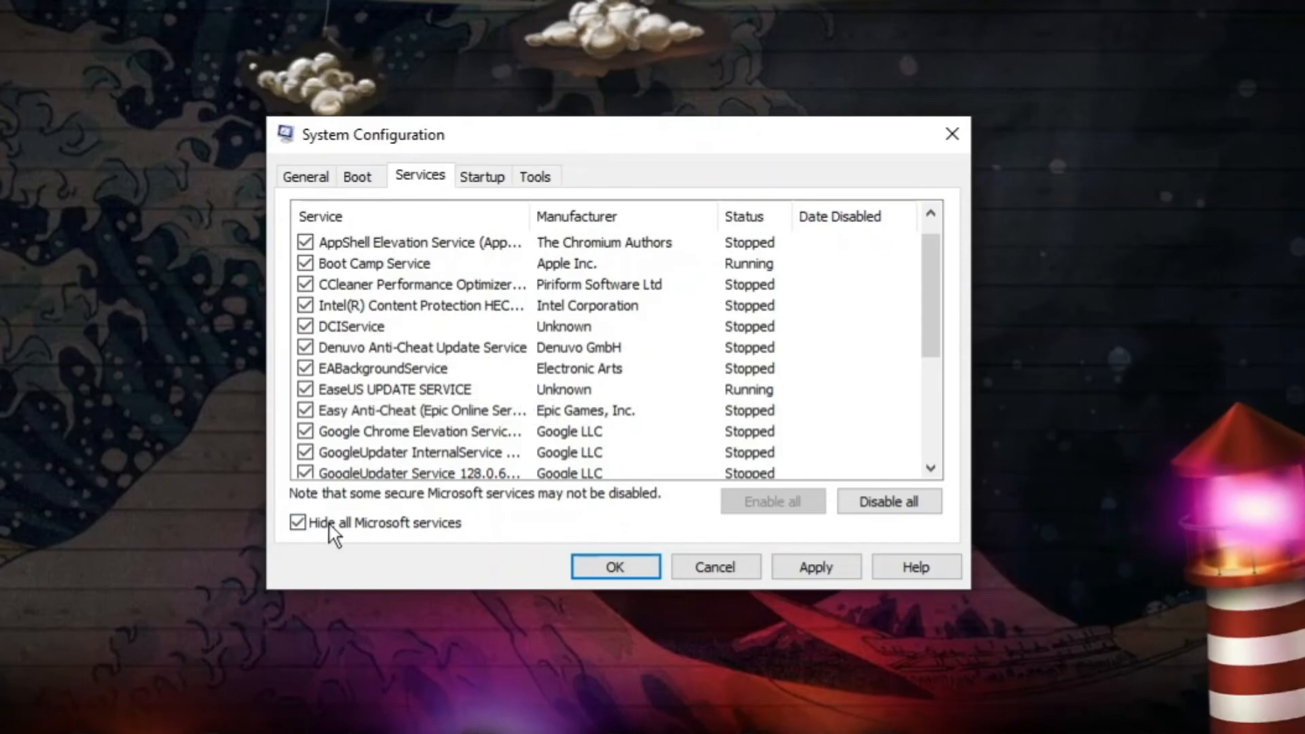
{"action": "mouse_move", "coordinate": [671, 367]}
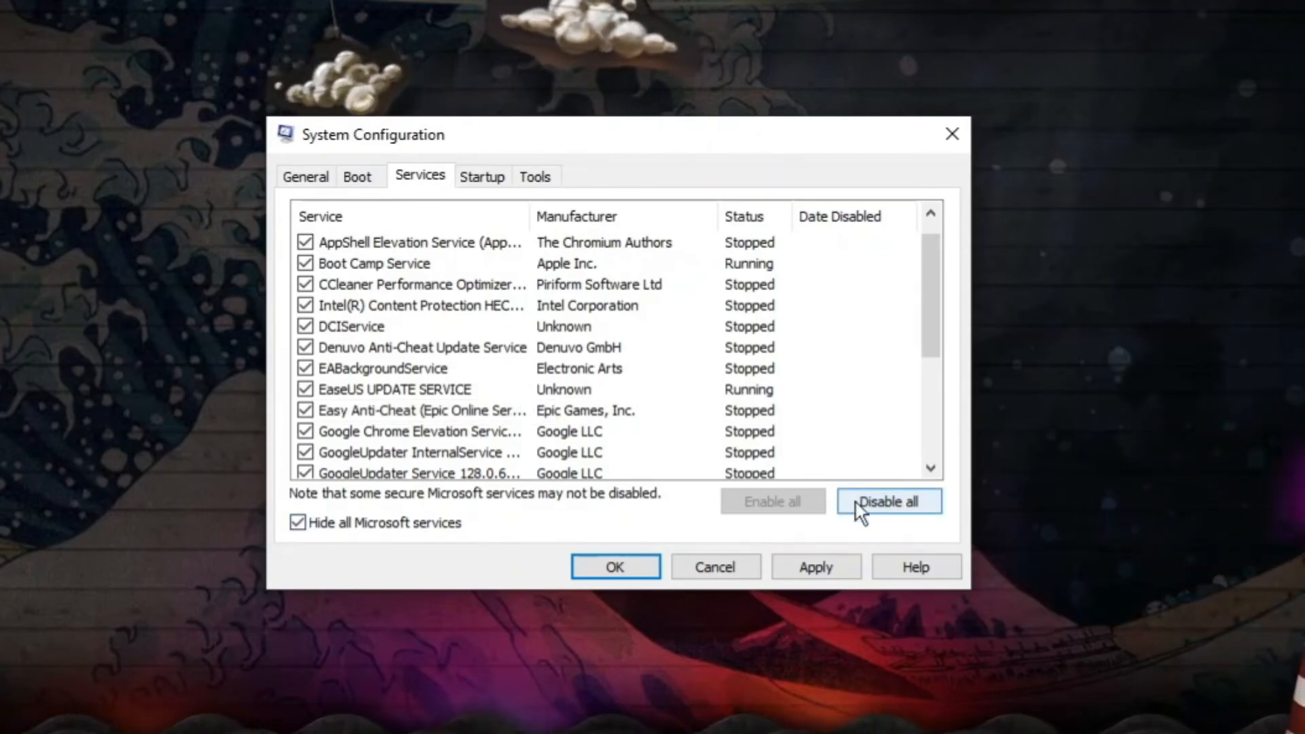
{"action": "mouse_move", "coordinate": [906, 511]}
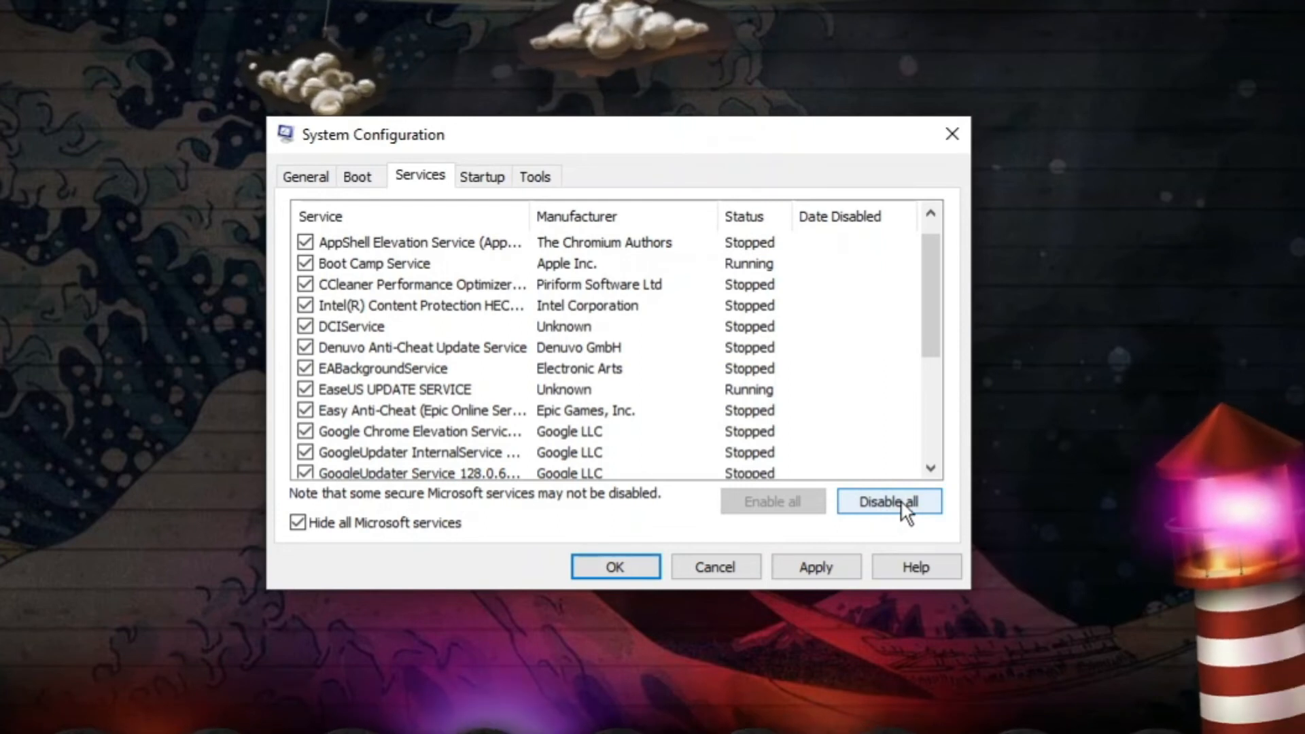
{"action": "left_click", "coordinate": [889, 501]}
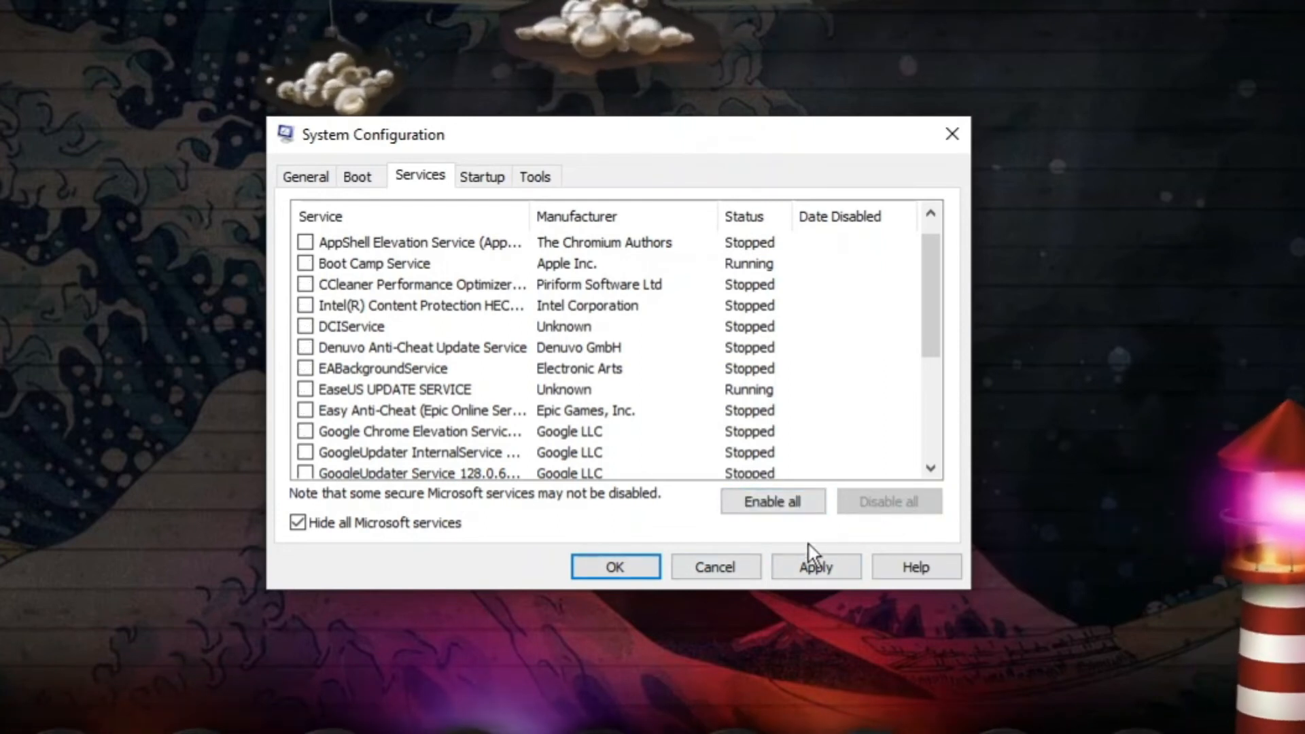
{"action": "left_click", "coordinate": [815, 566]}
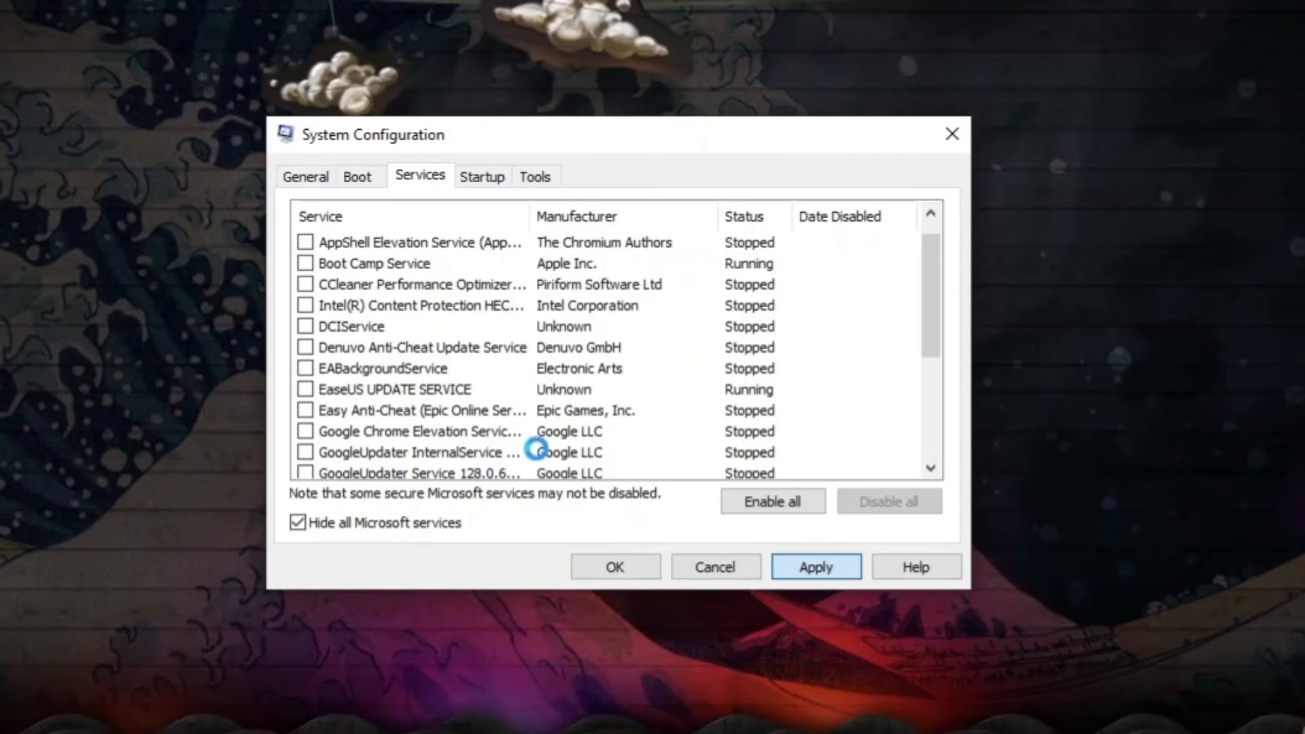
{"action": "mouse_move", "coordinate": [628, 416]}
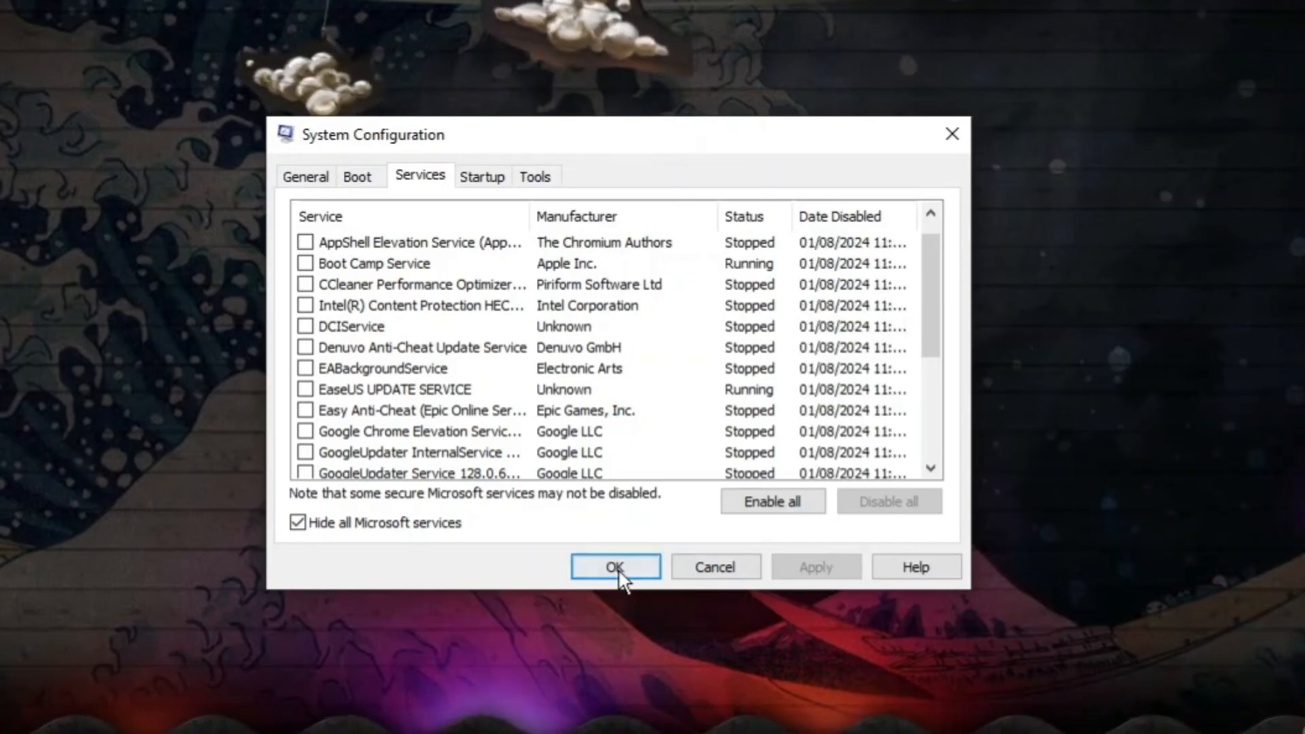
{"action": "left_click", "coordinate": [615, 566]}
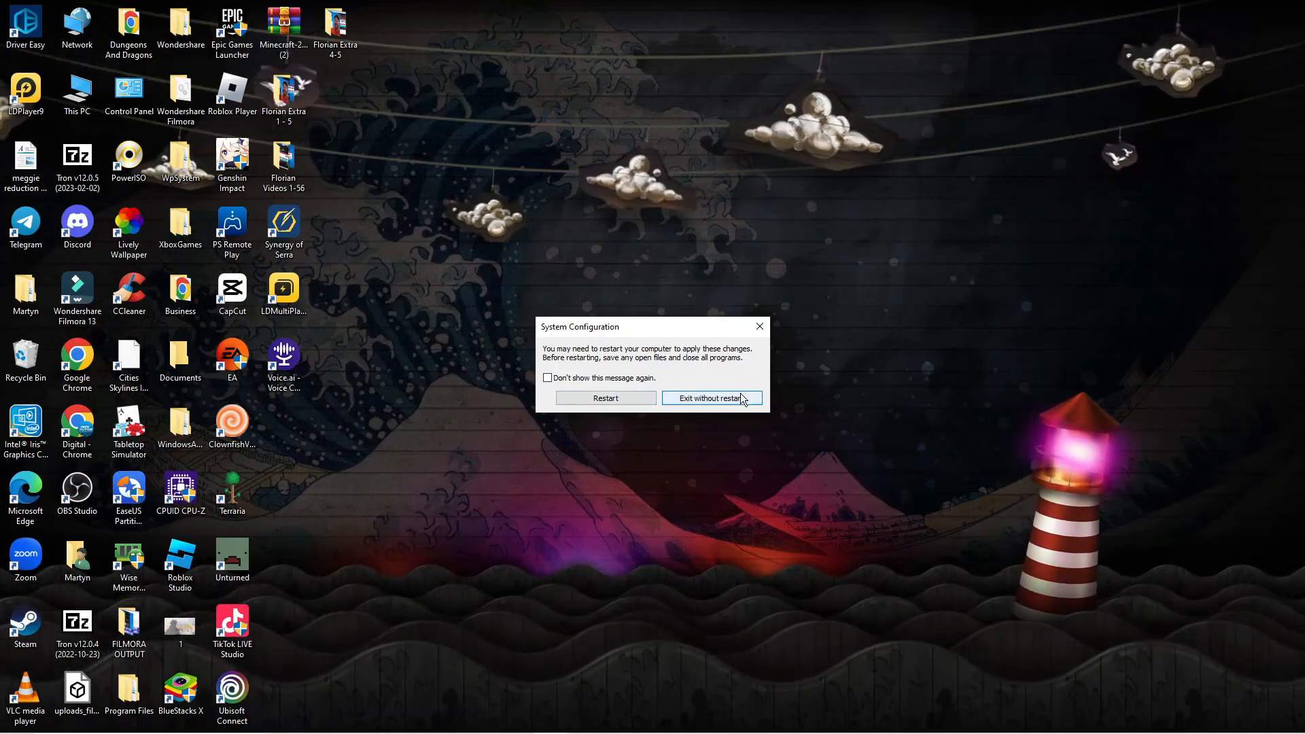
- Close the System Configuration restart prompt with Exit without restart, leaving the PC running
{"action": "left_click", "coordinate": [712, 398]}
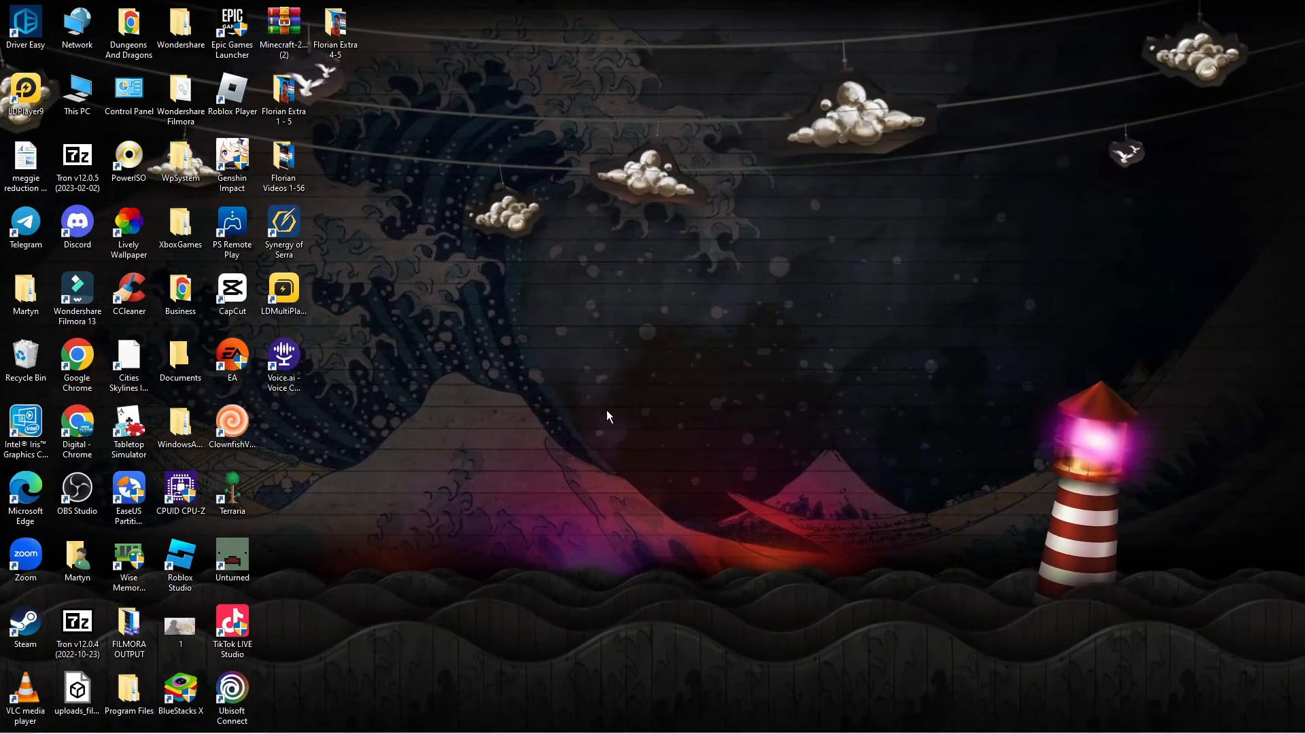
{"action": "mouse_move", "coordinate": [595, 424]}
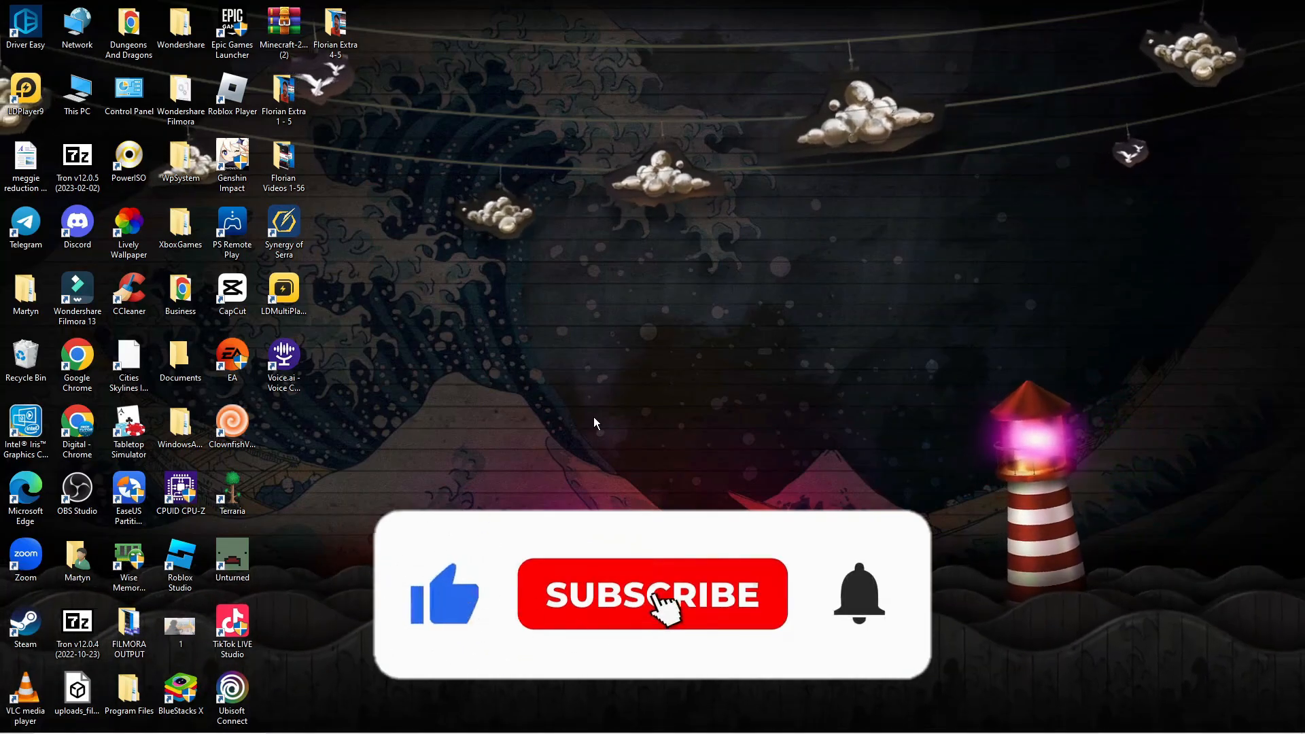
{"action": "left_click", "coordinate": [653, 593]}
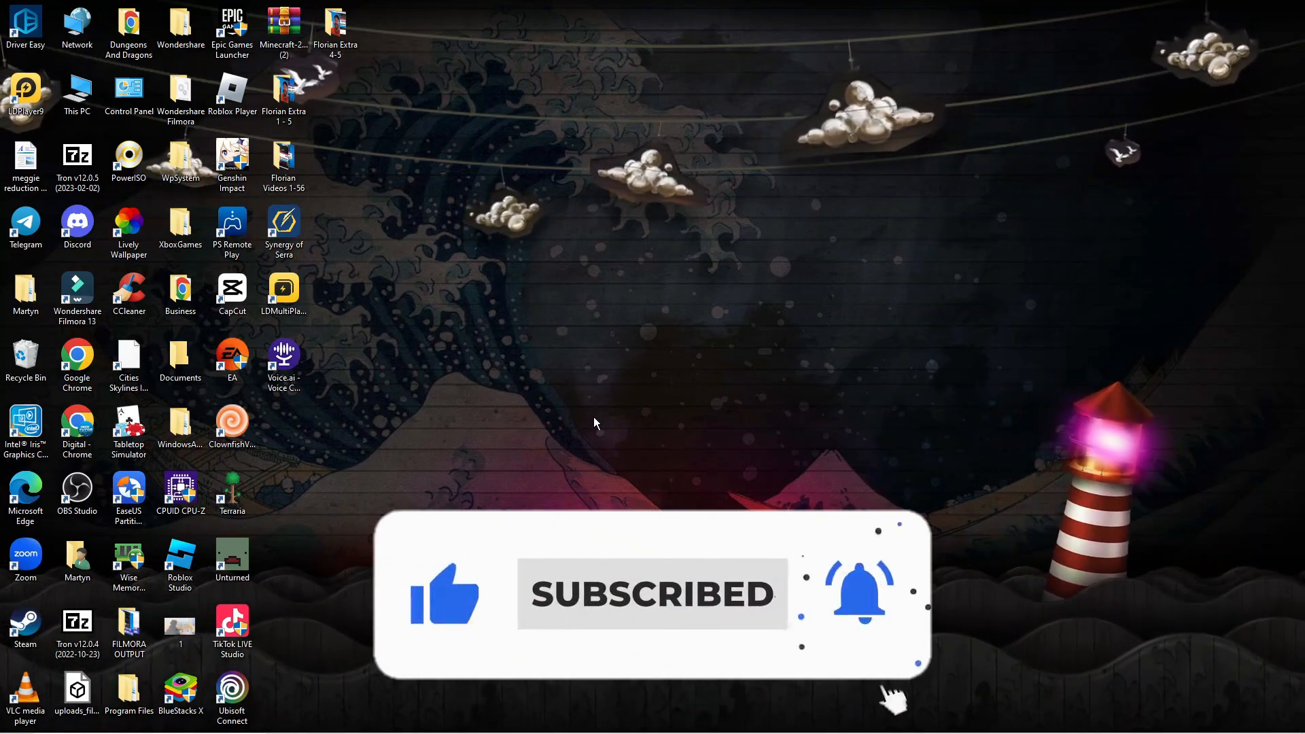